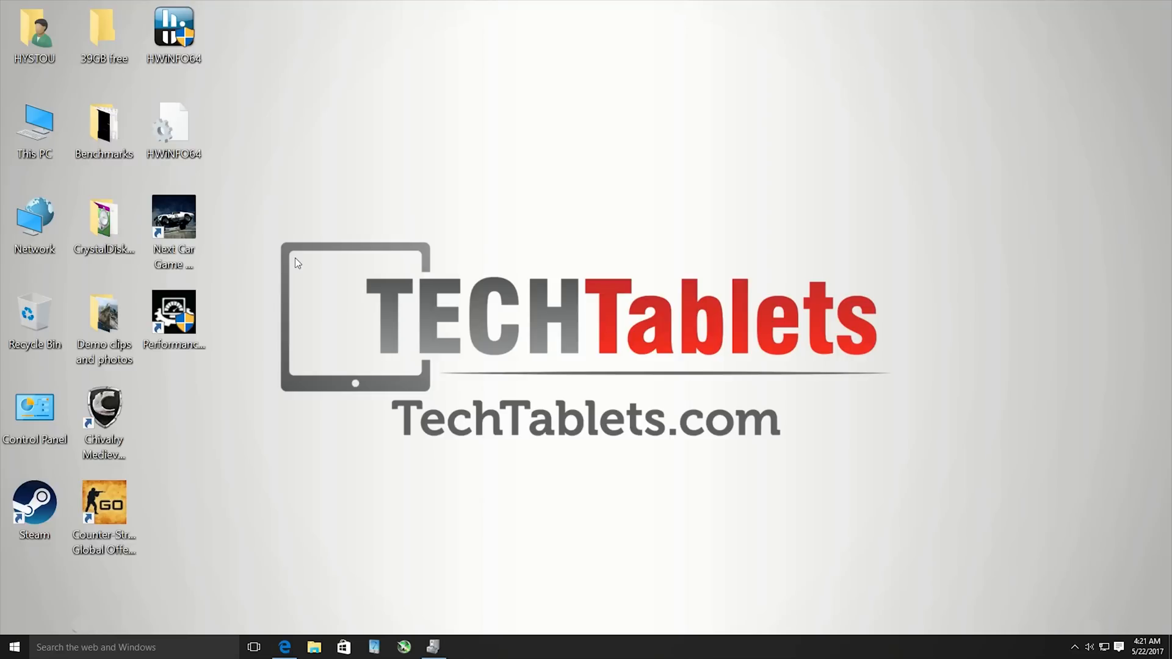
mouse_move(8, 499)
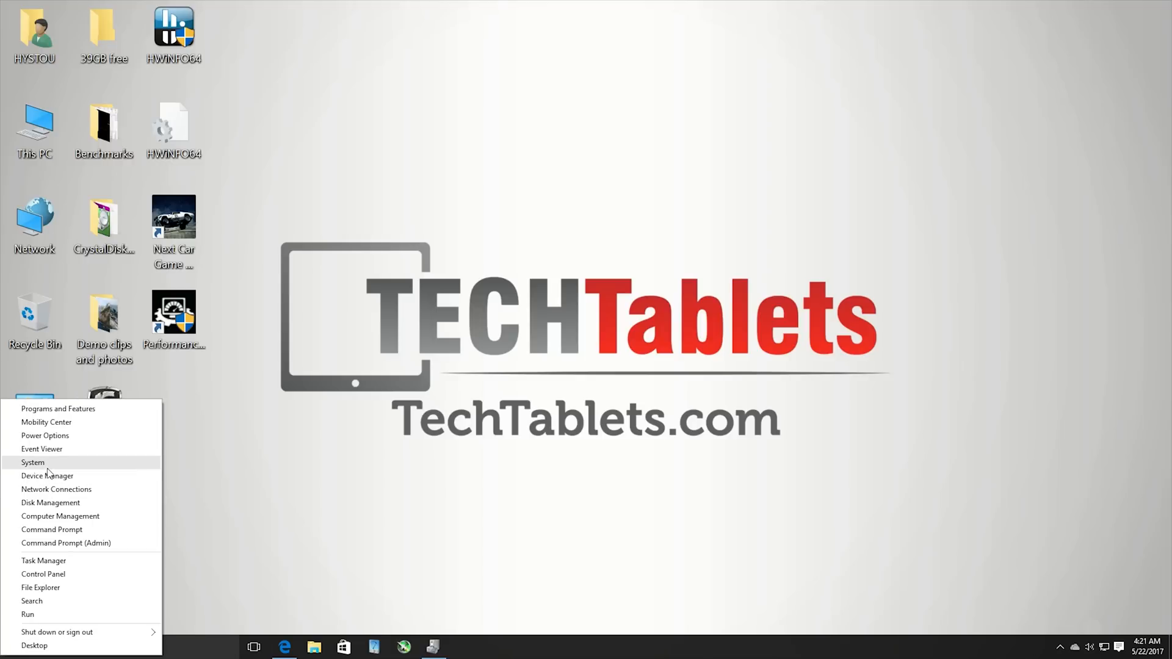
Step: Show the System page: Windows 10 Pro, Core i7-7500U, 12.0 GB RAM
left_click(33, 462)
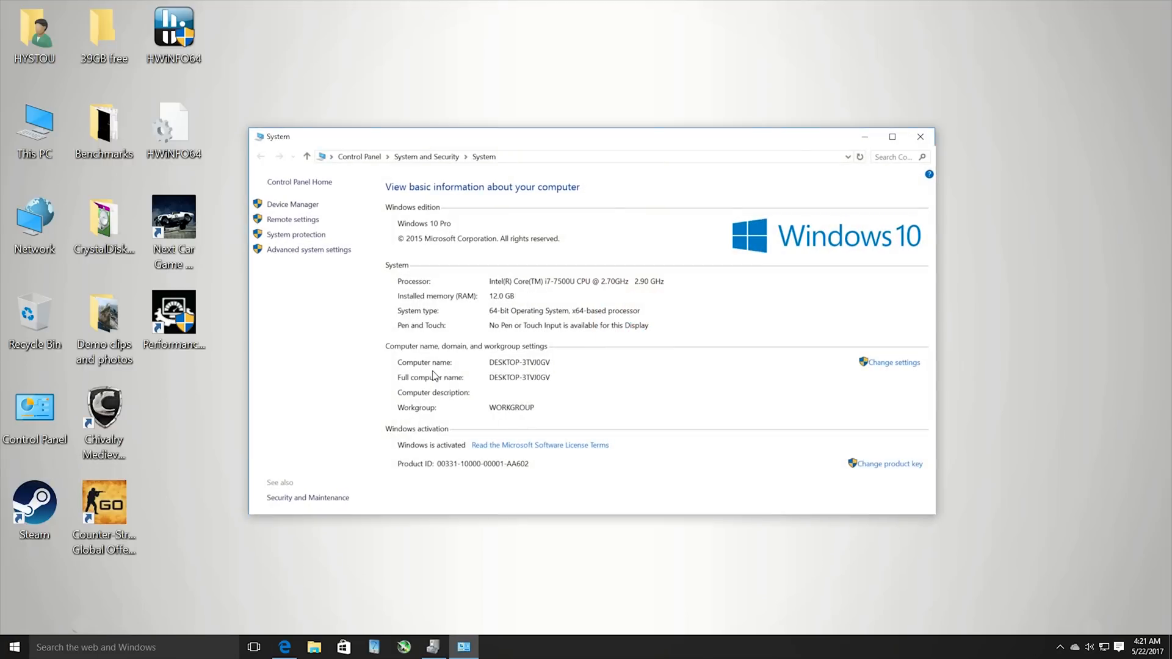
mouse_move(506, 468)
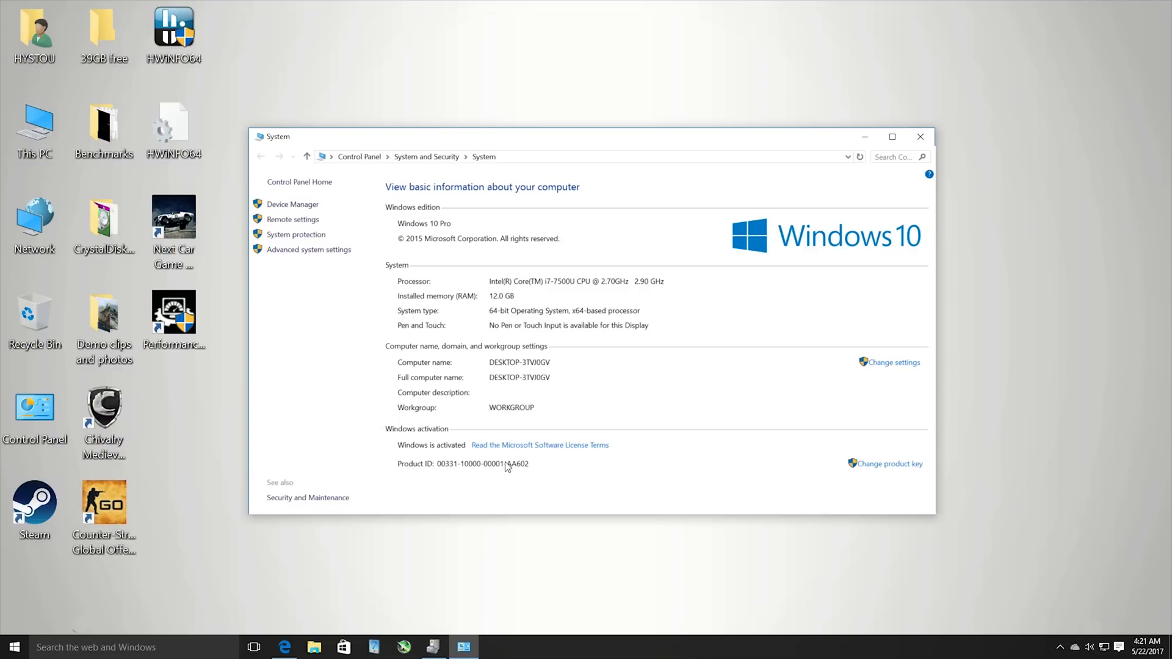
mouse_move(507, 466)
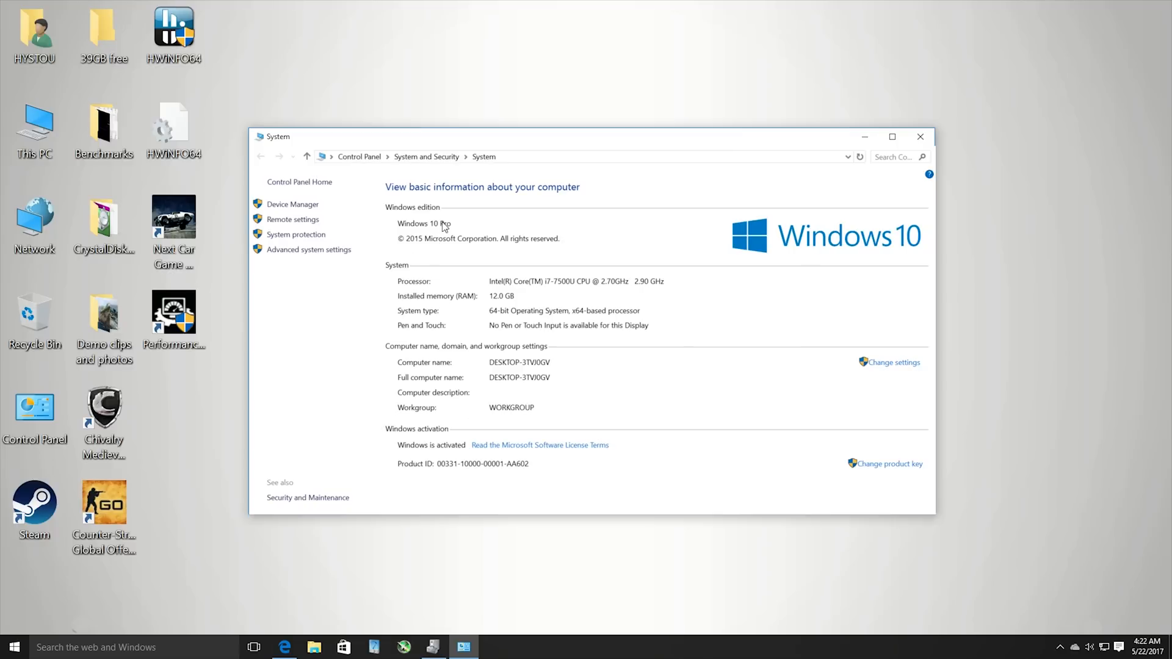
mouse_move(537, 293)
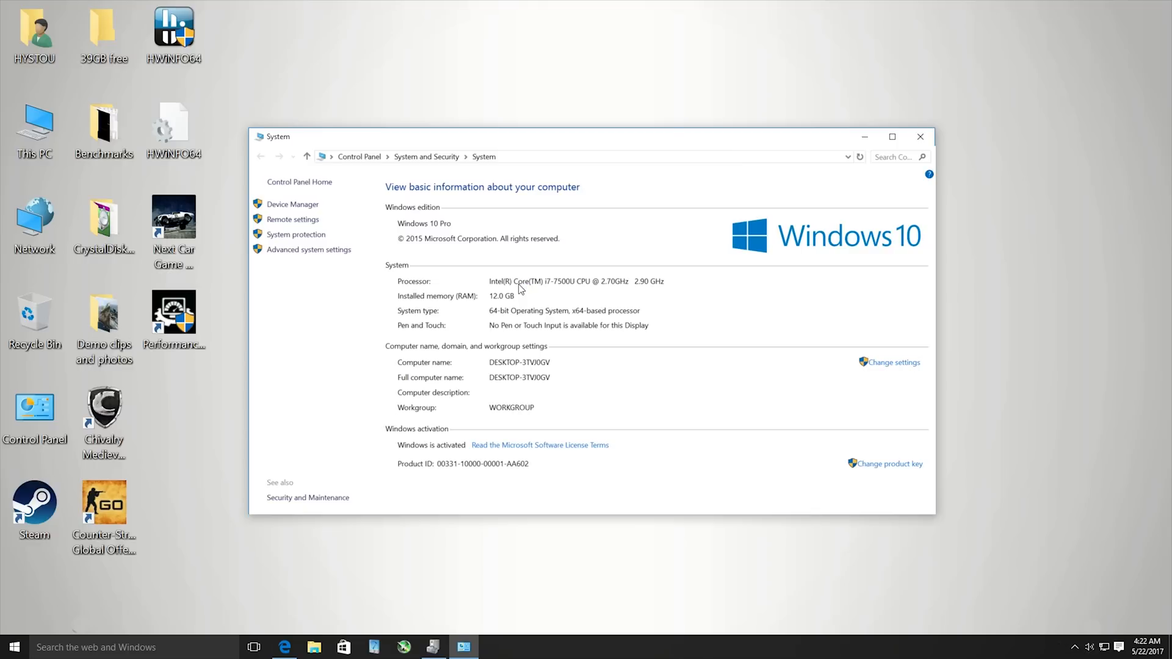
mouse_move(513, 302)
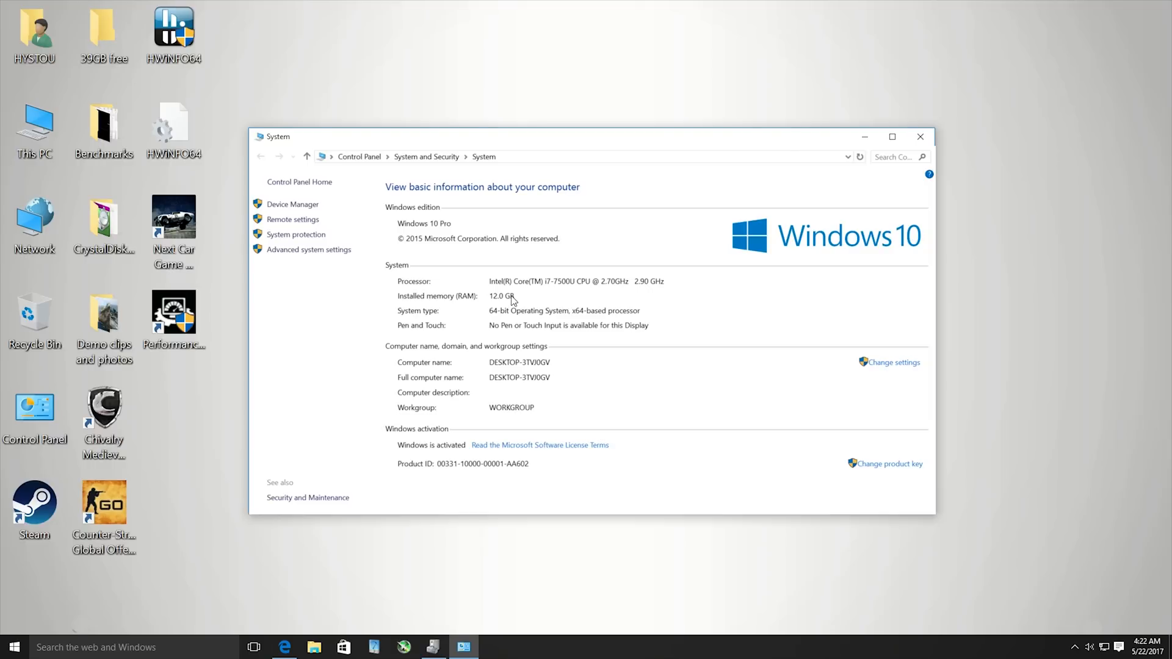
mouse_move(524, 301)
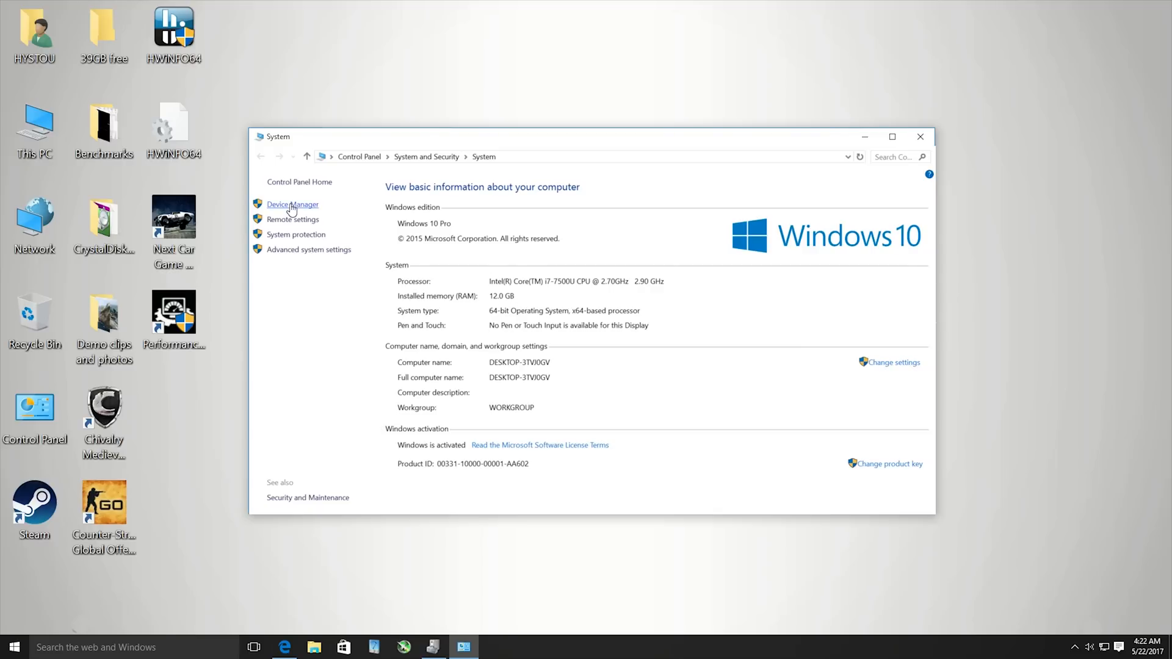
Step: In Device Manager, reveal the Broadcom 802.11n Network Adapter #29 and HYSTOU SSD 128G
left_click(292, 204)
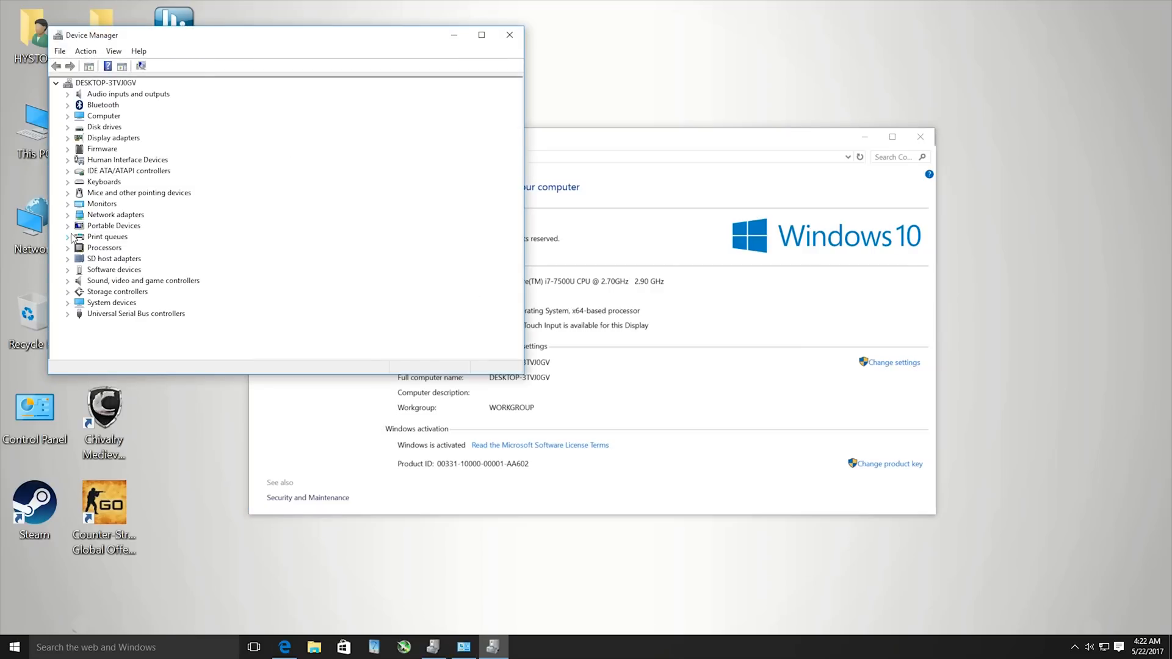
left_click(68, 214)
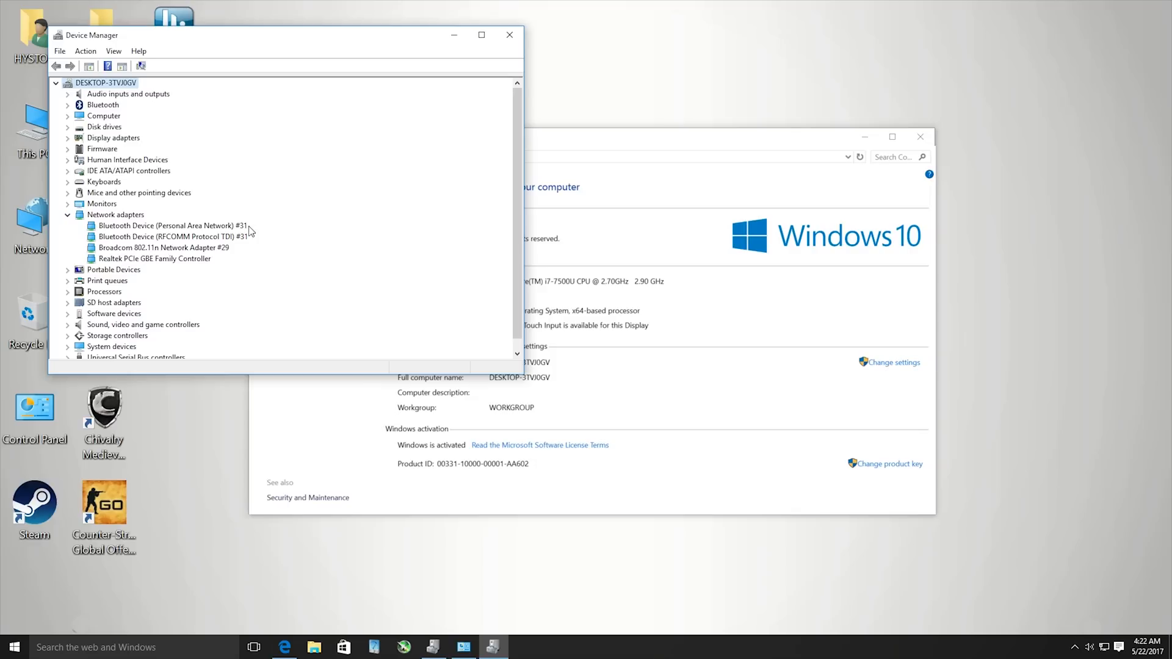
left_click(162, 248)
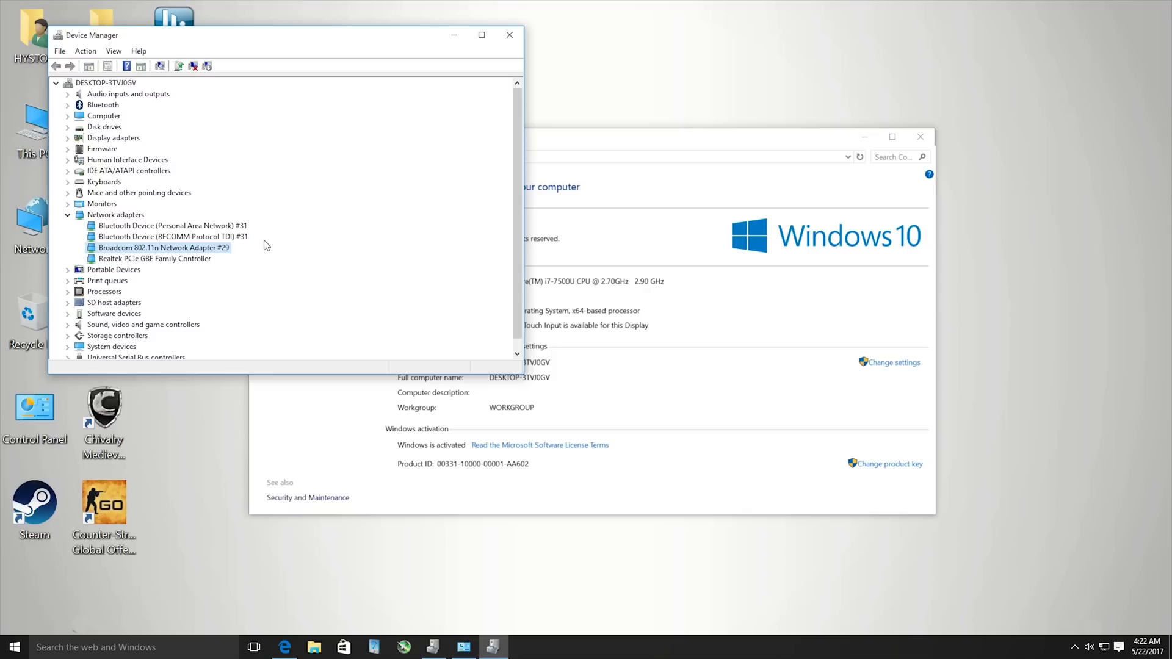
left_click(68, 126)
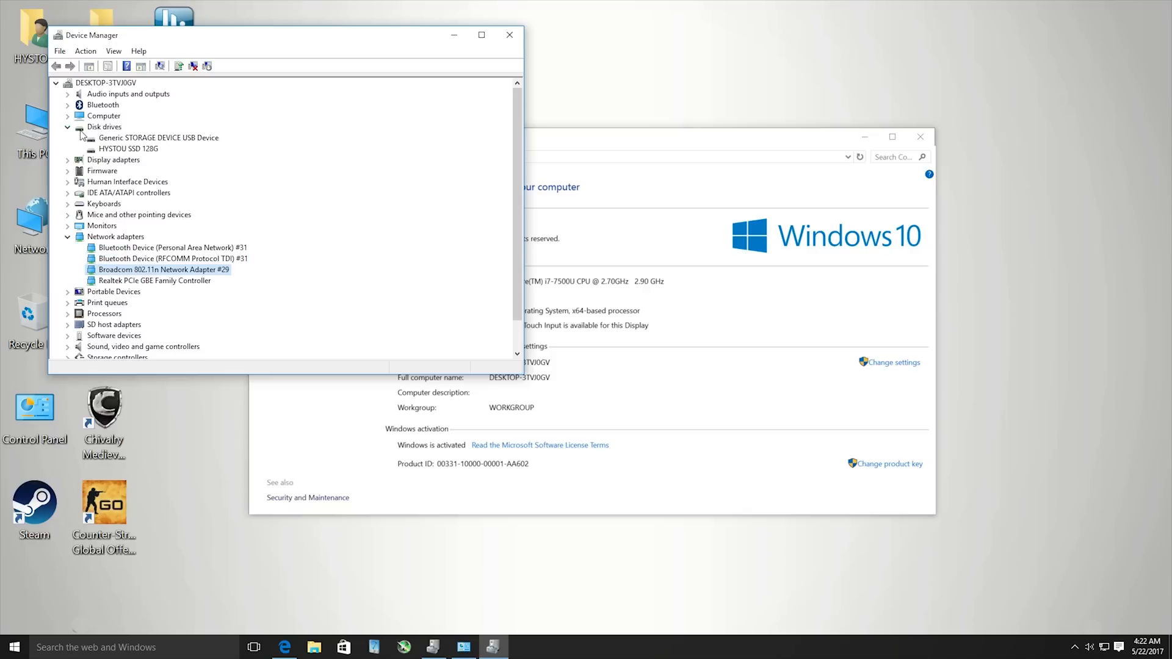
left_click(128, 149)
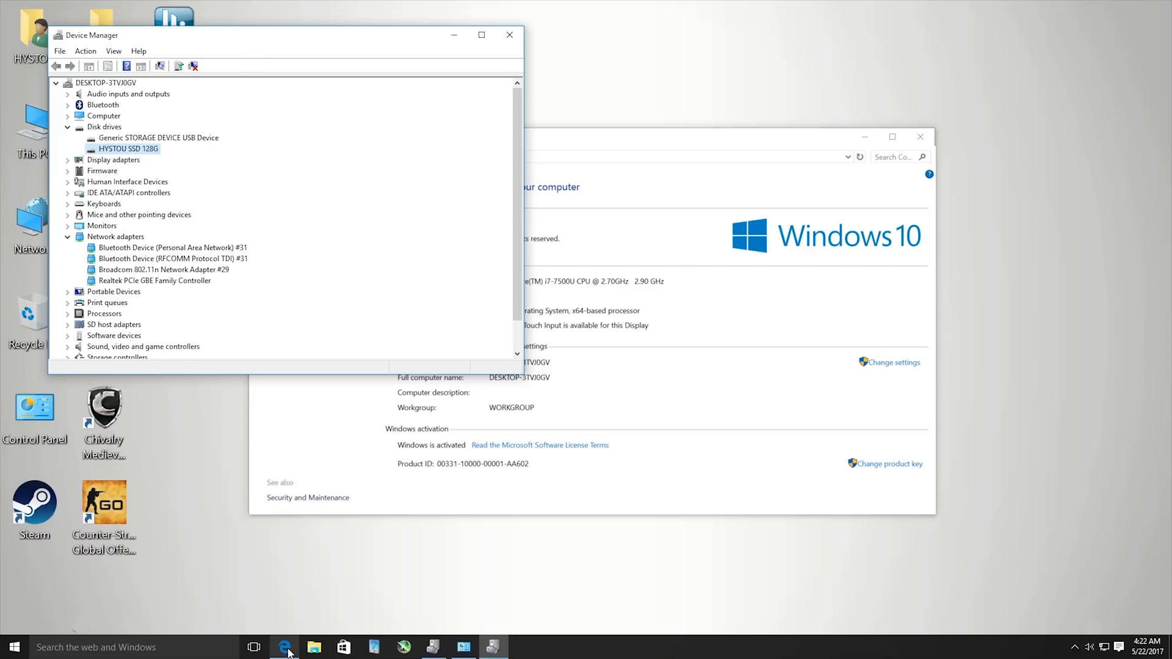
Step: Review the Speedtest result and Geekbench CPU and OpenCL score pages in Edge
left_click(284, 647)
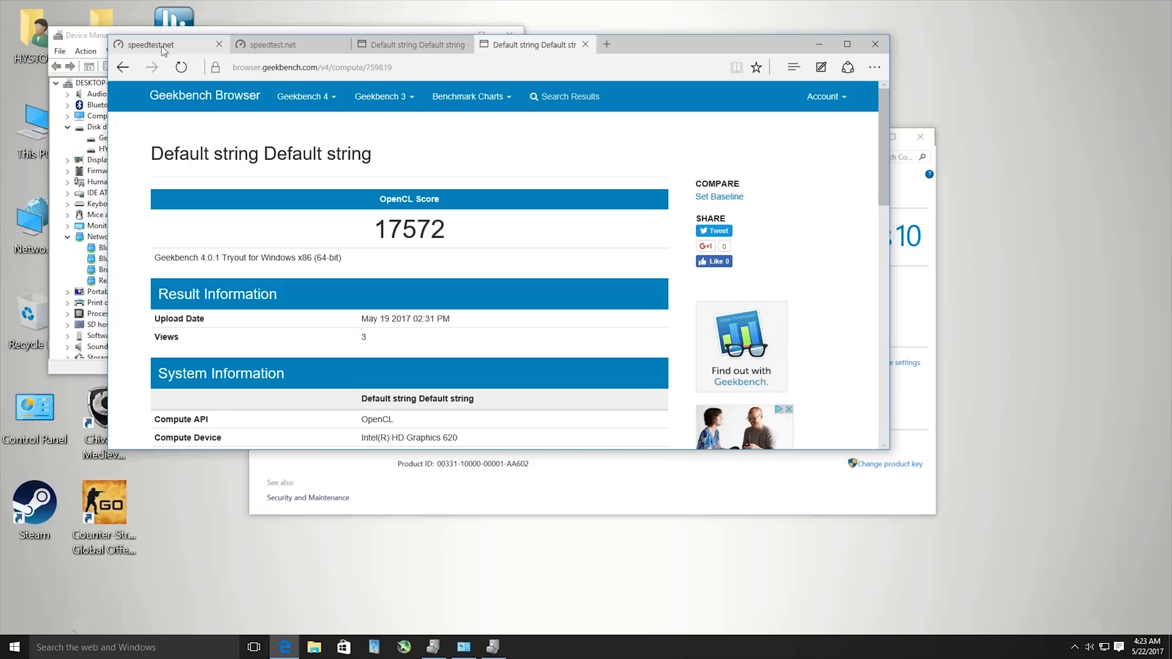
left_click(149, 44)
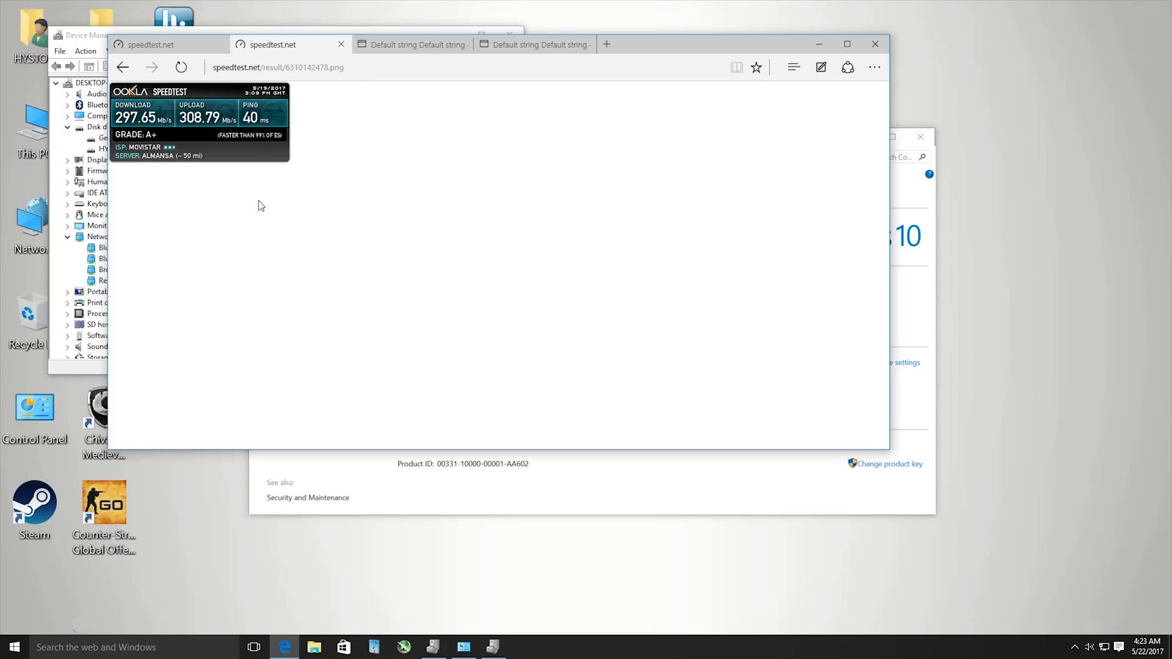
mouse_move(275, 172)
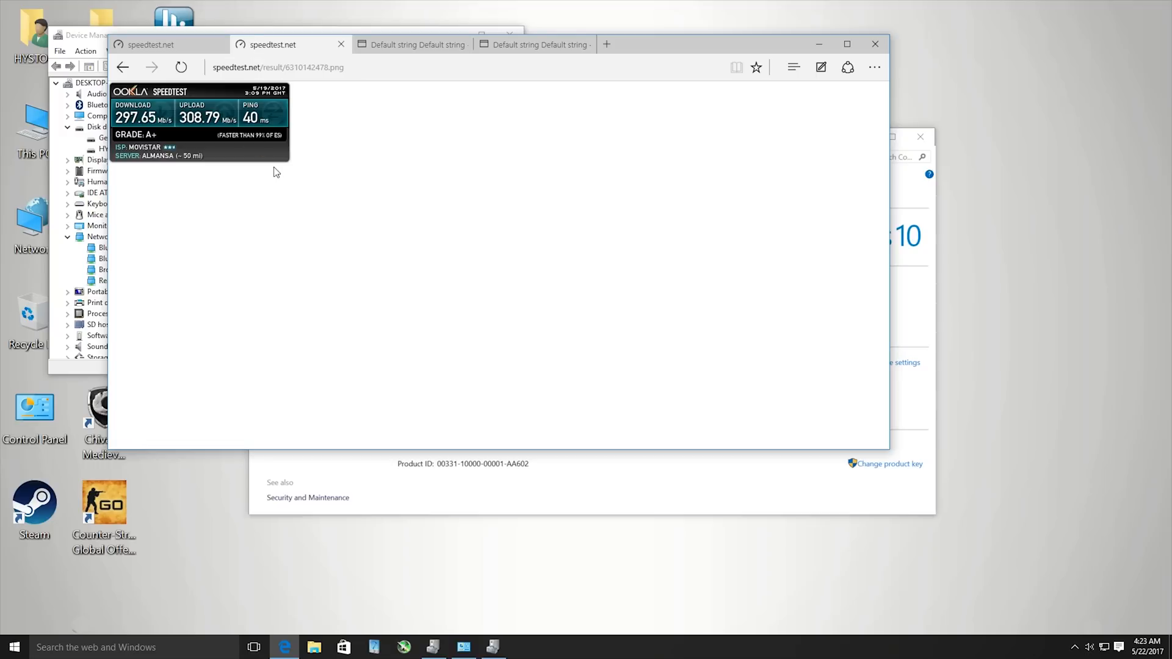
left_click(412, 44)
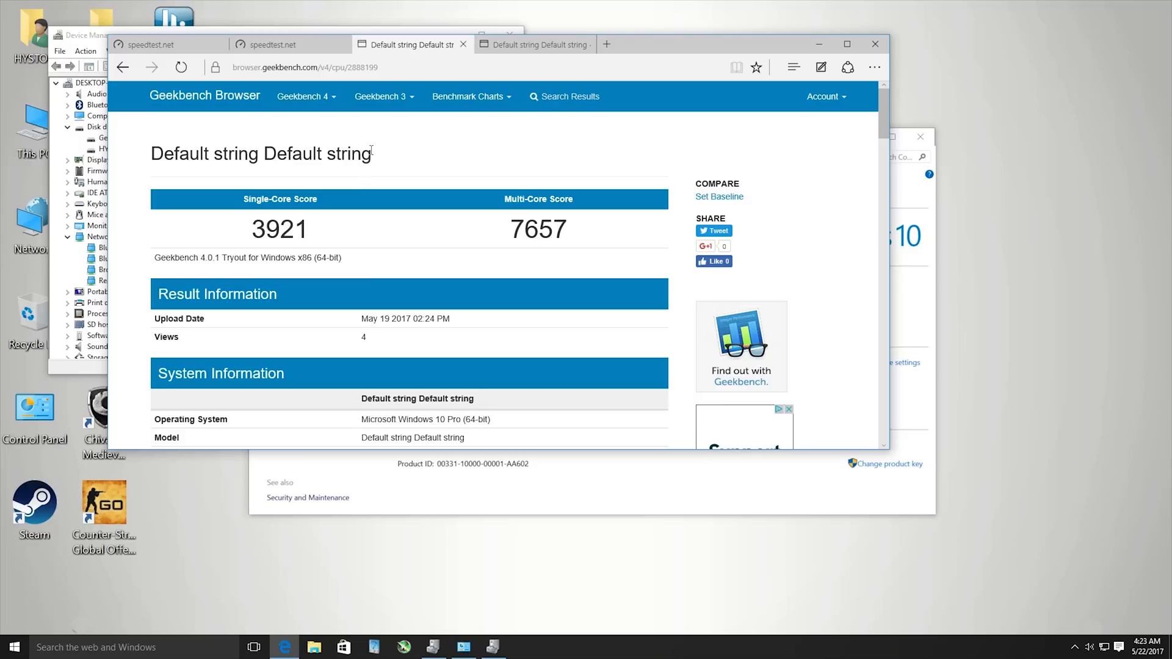
mouse_move(218, 209)
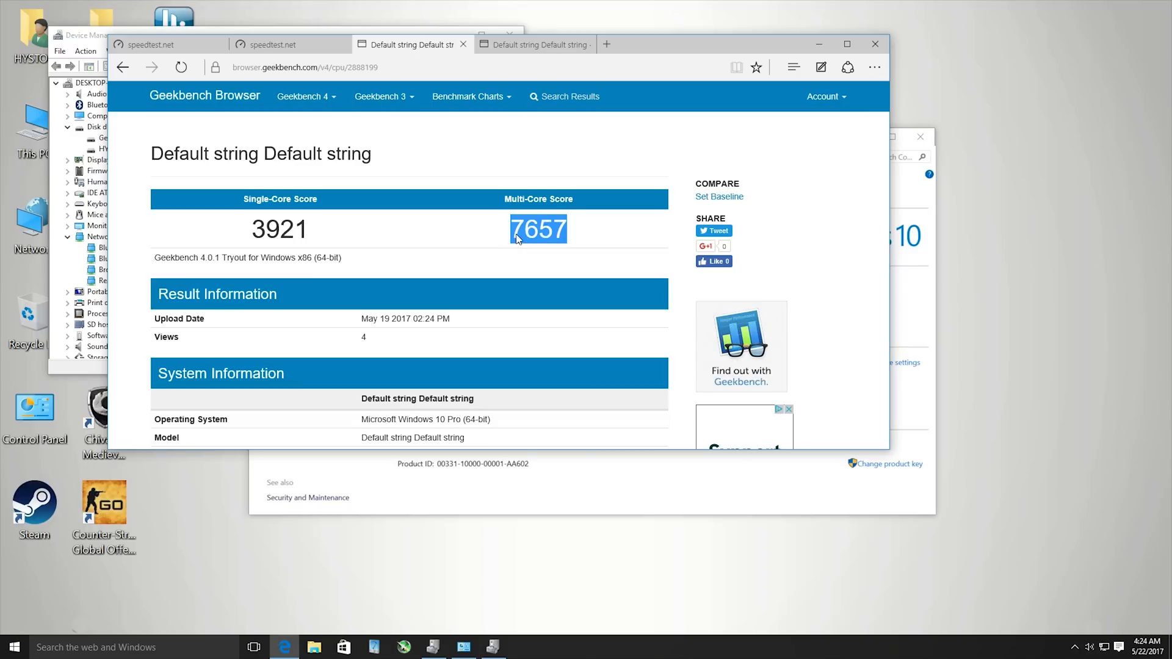
left_click(532, 44)
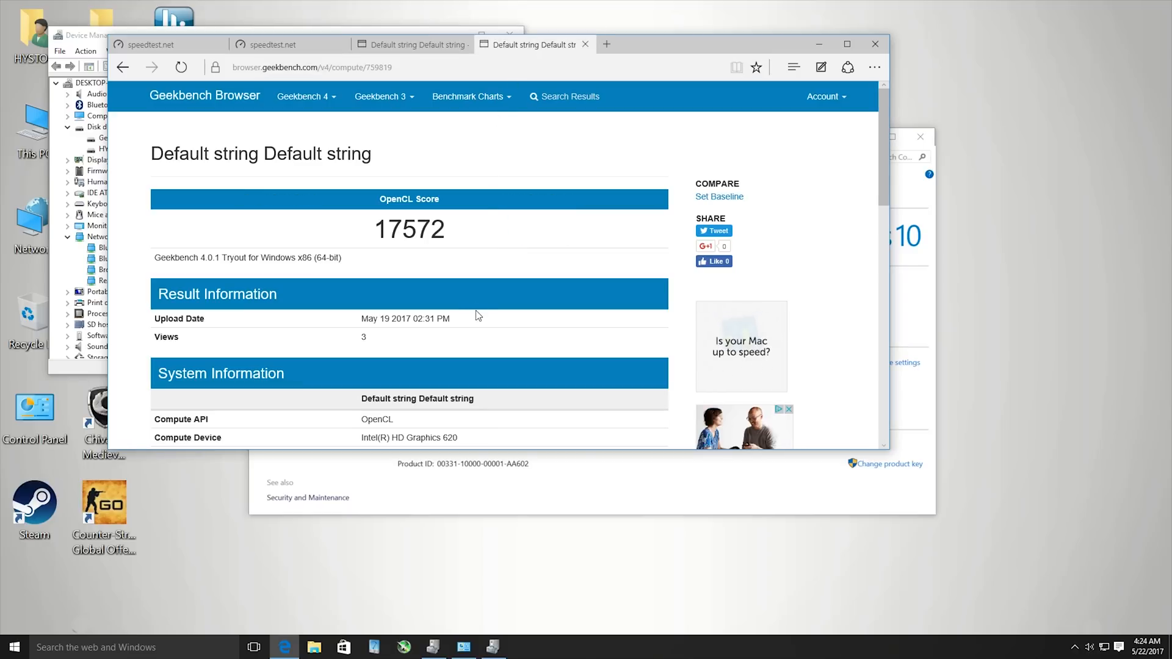
mouse_move(501, 325)
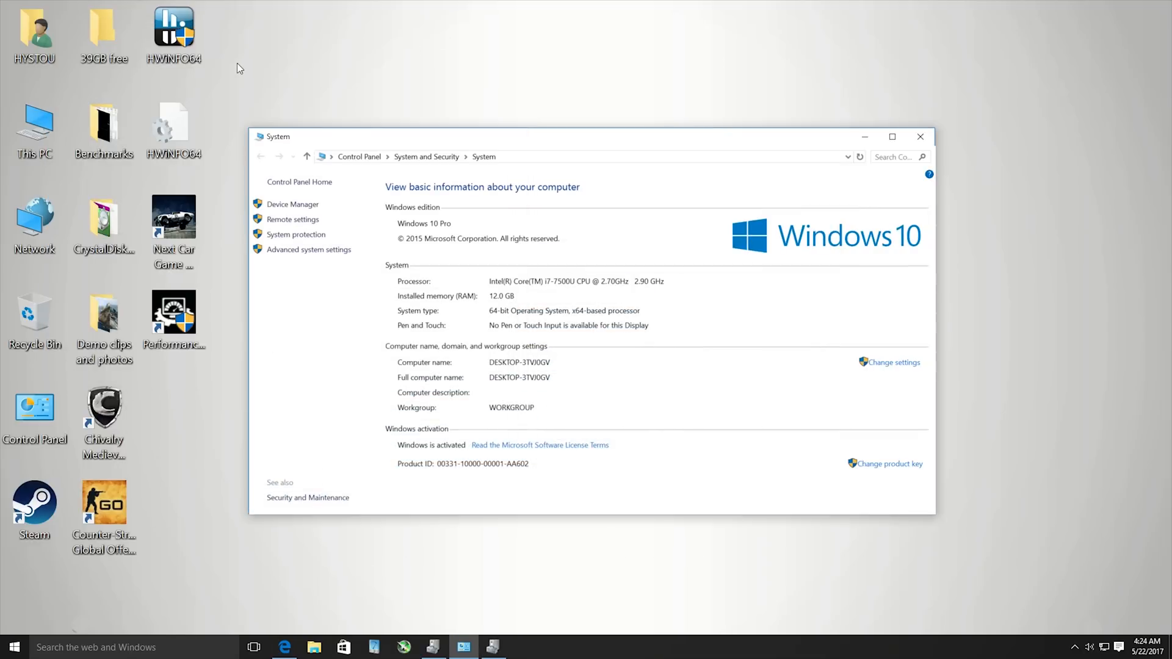
Step: Enter the Benchmarks folder and select the SSD and SD slot speeds image
double_click(102, 127)
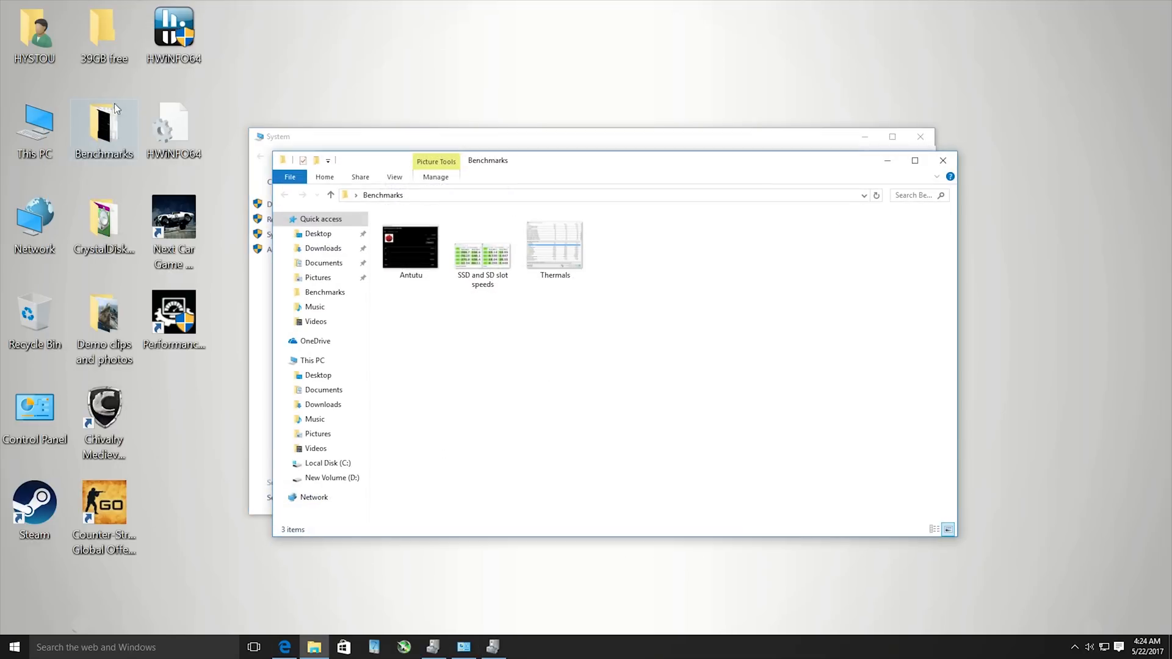
left_click(483, 249)
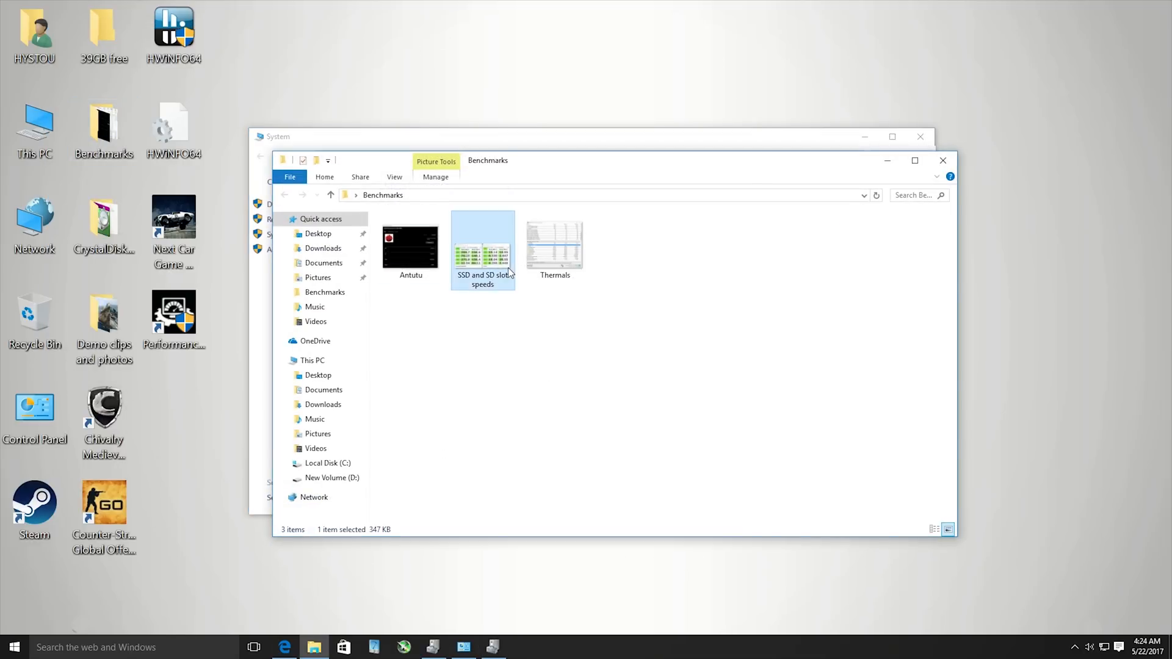
Step: View the SSD and SD slot speeds image: SSD 284.7 MB/s, SD slot 19.14 MB/s
double_click(483, 249)
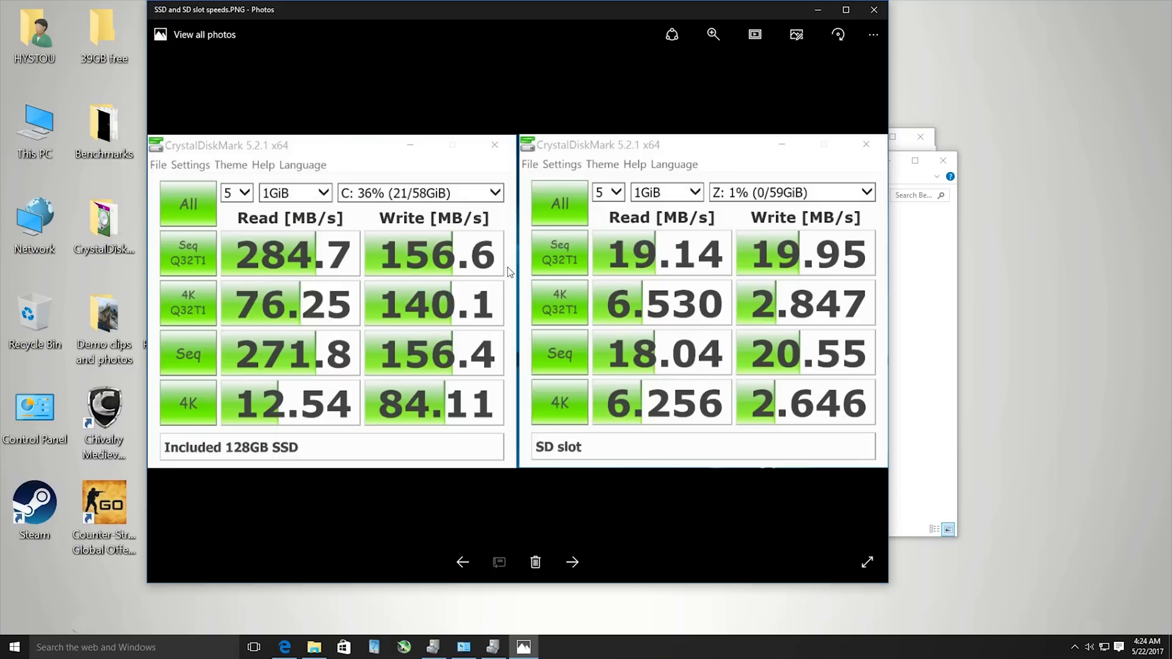
mouse_move(651, 215)
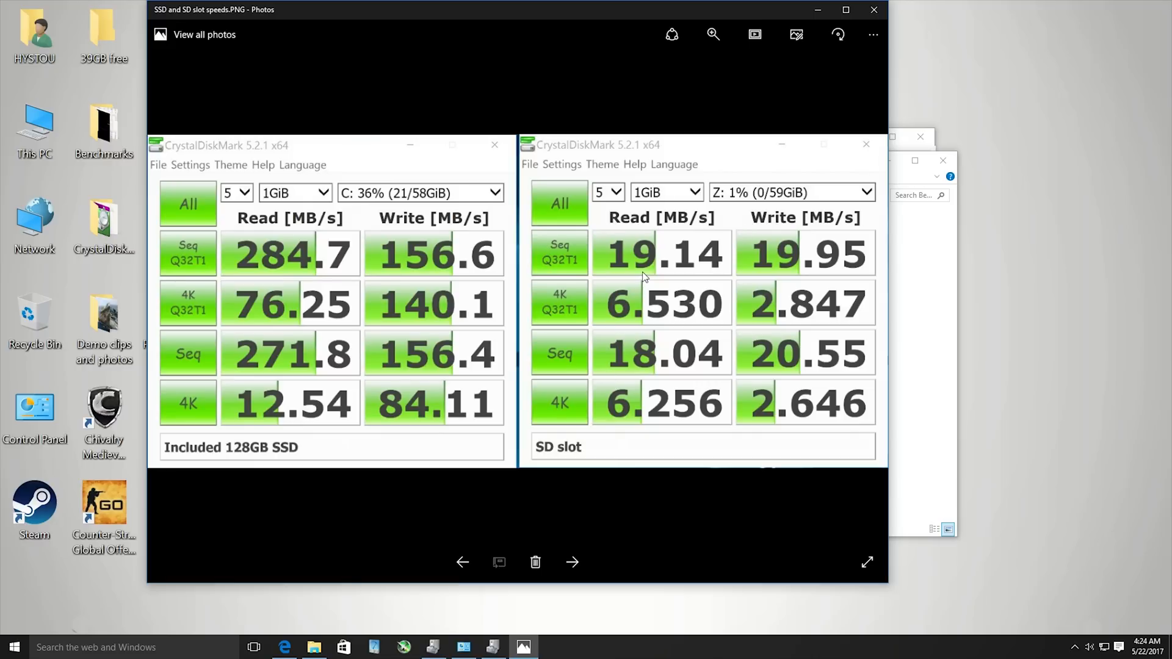
mouse_move(646, 271)
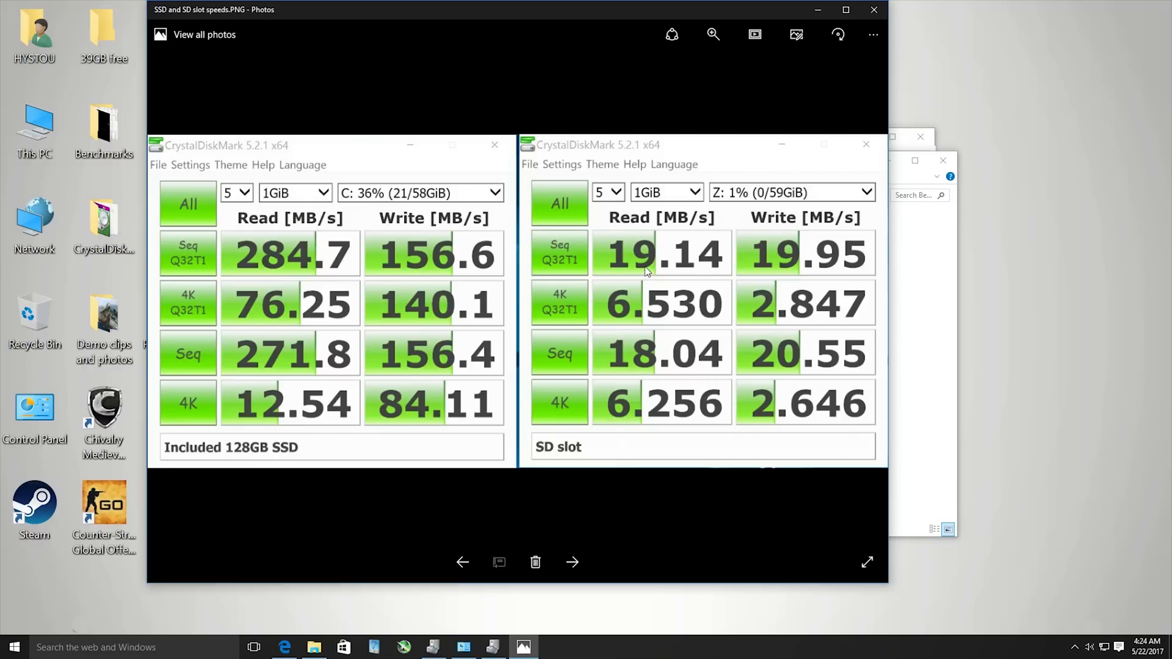
mouse_move(553, 309)
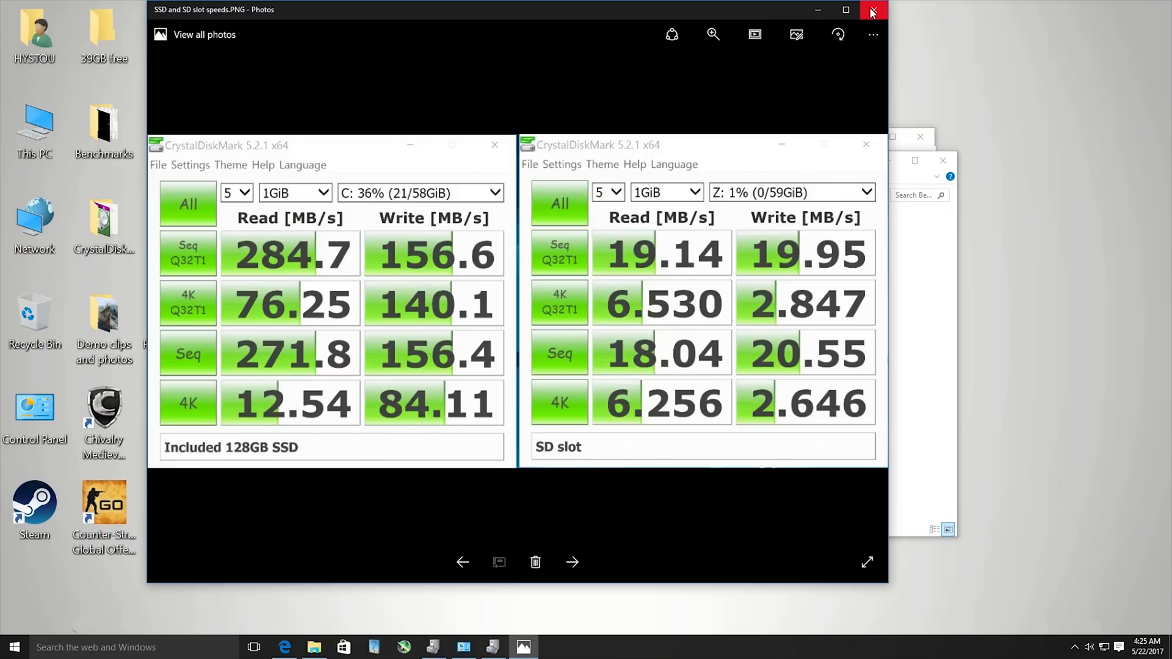
Step: Close Photos and return to the Benchmarks folder's images
left_click(872, 11)
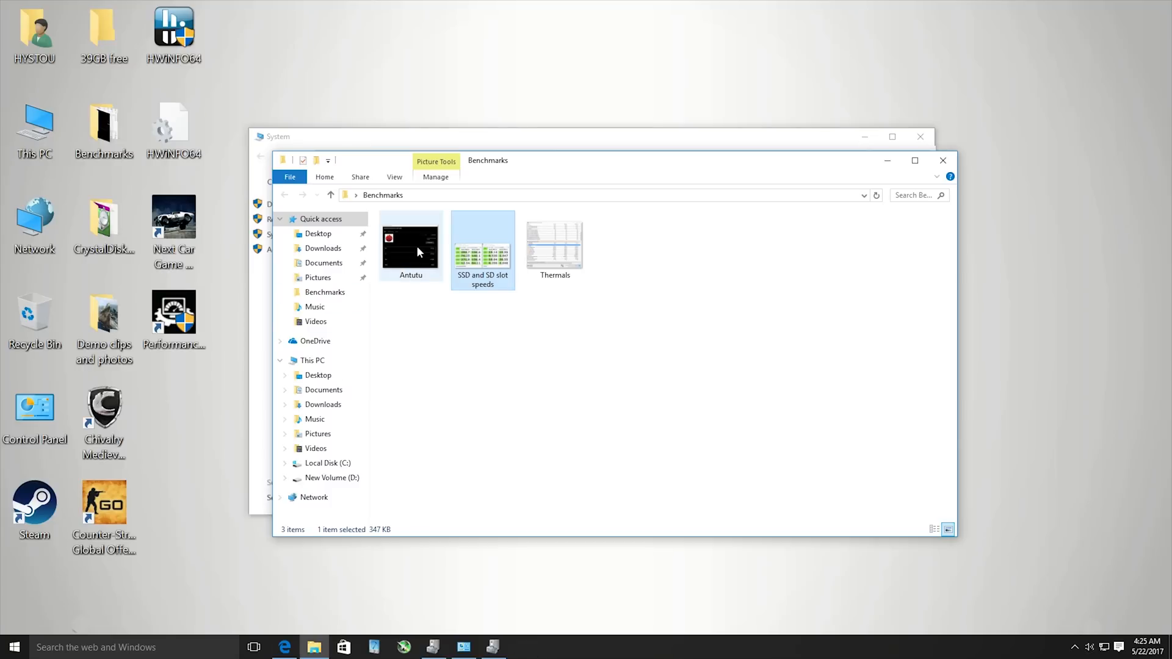
double_click(410, 249)
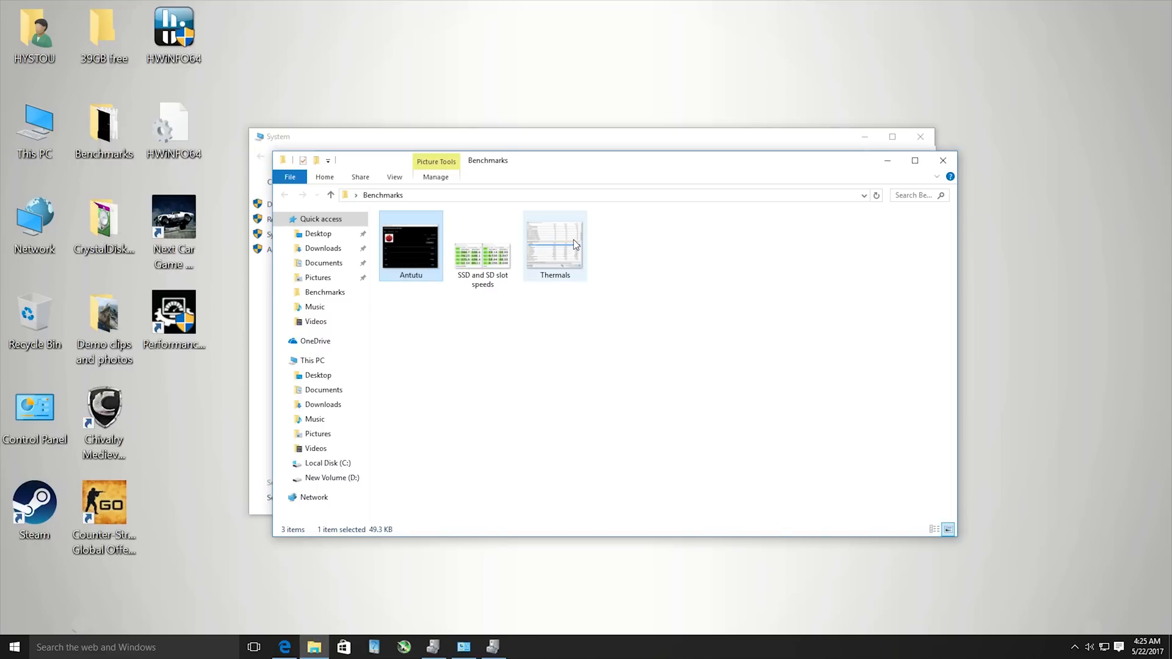
Step: View Thermals.PNG showing HWiNFO Core i7-7500U temperatures and power draw
double_click(554, 246)
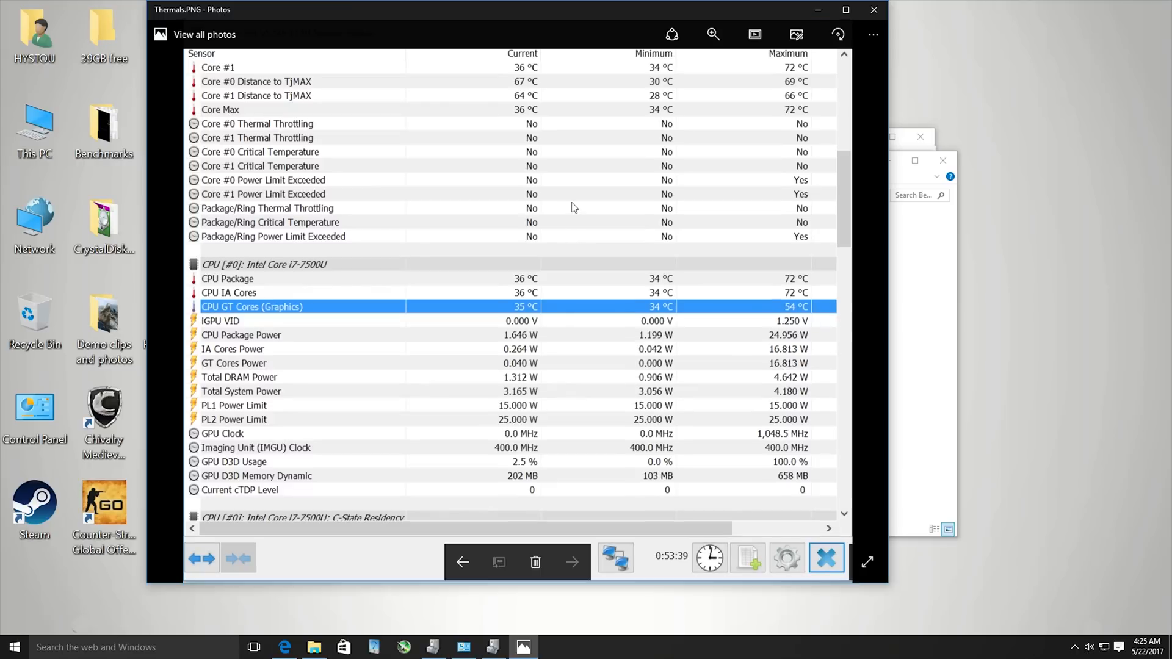
mouse_move(690, 499)
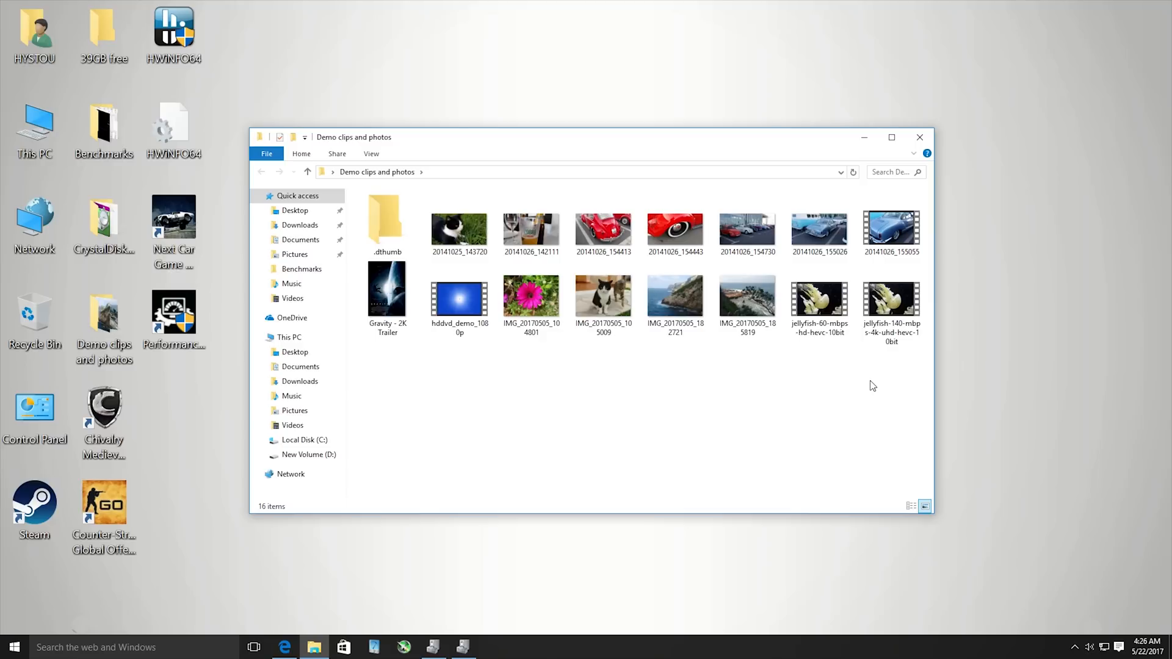
Step: Bring up the shortcut menu for the jellyfish-140-mbps-4k-uhd-hevc-10bit clip
left_click(892, 299)
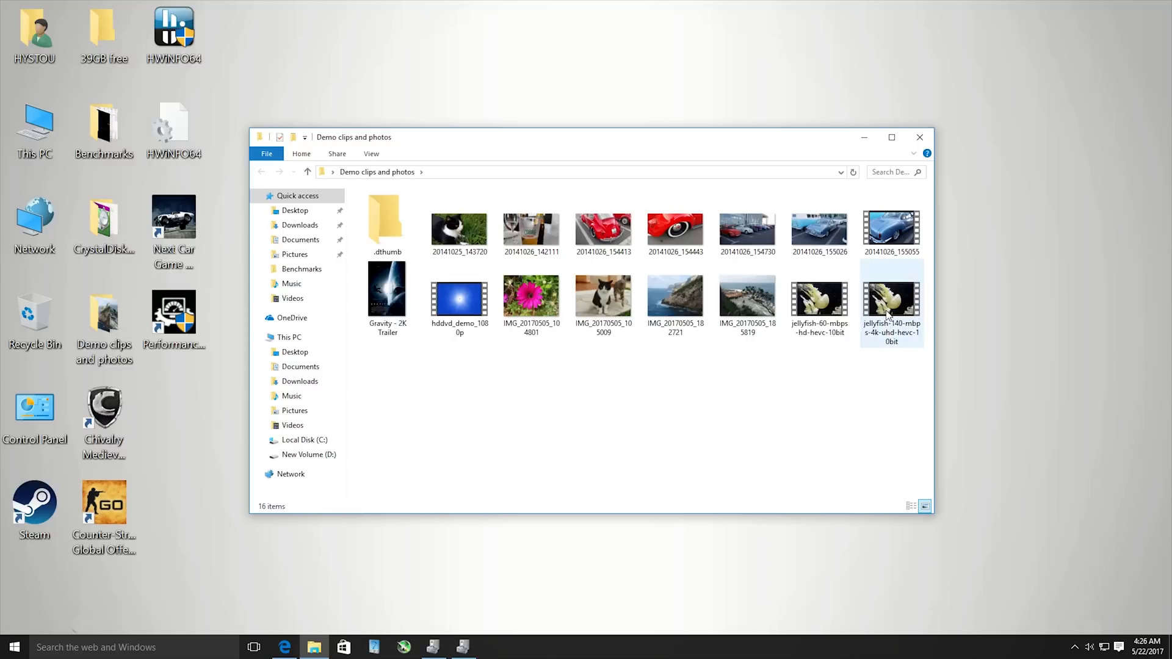
mouse_move(892, 307)
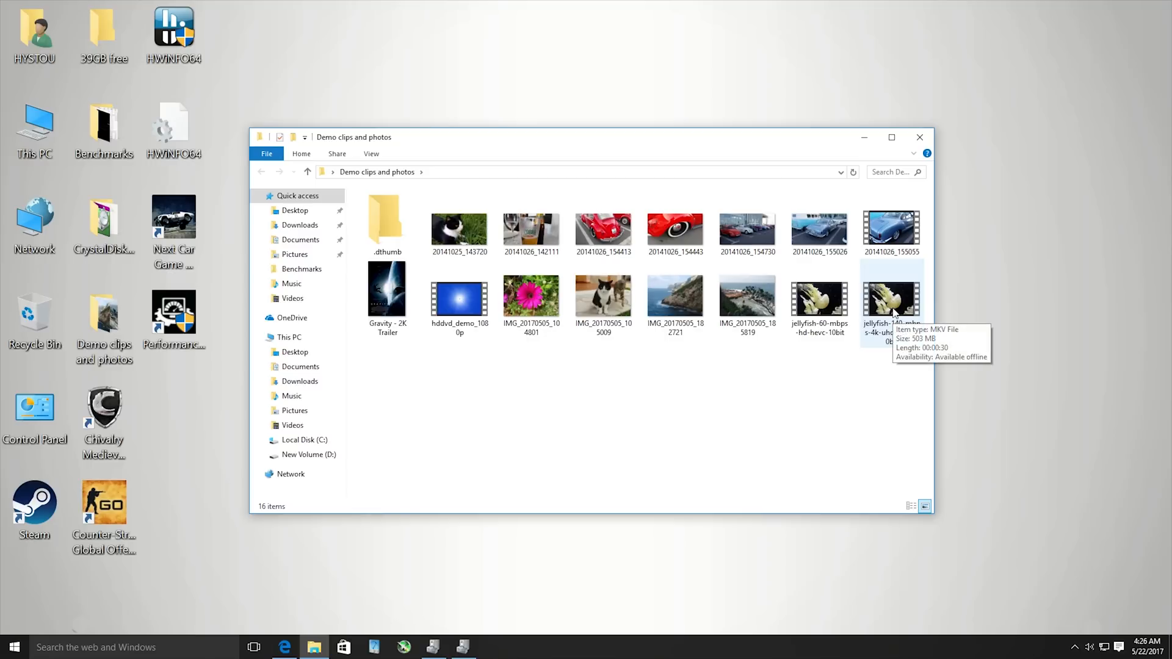
right_click(892, 299)
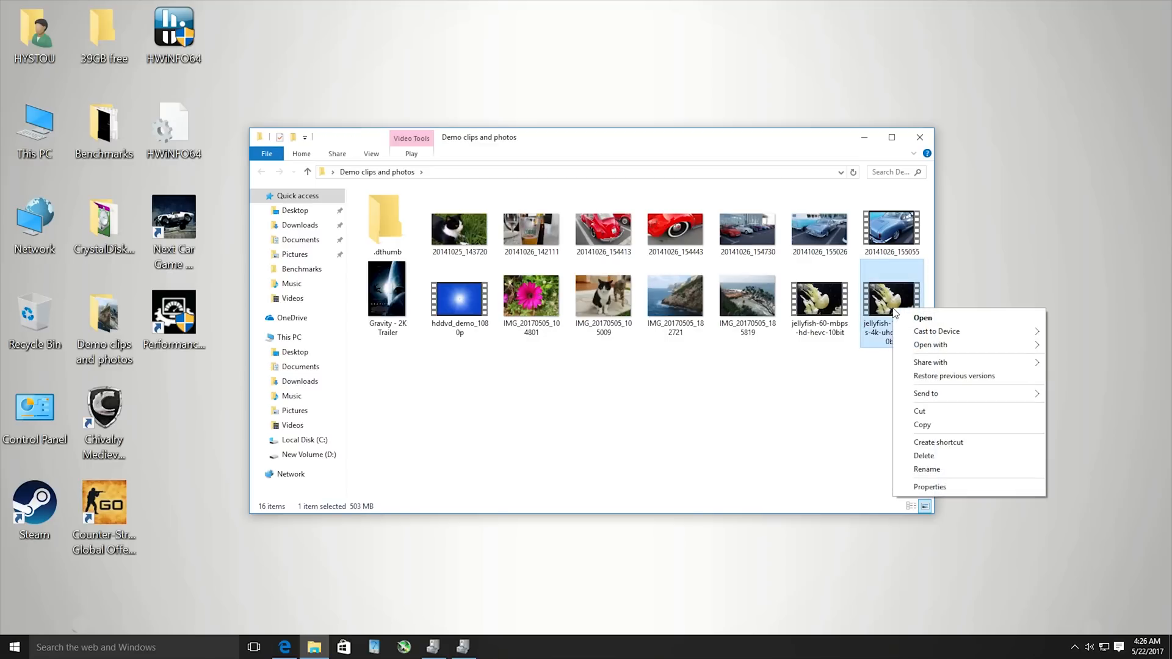
mouse_move(922, 425)
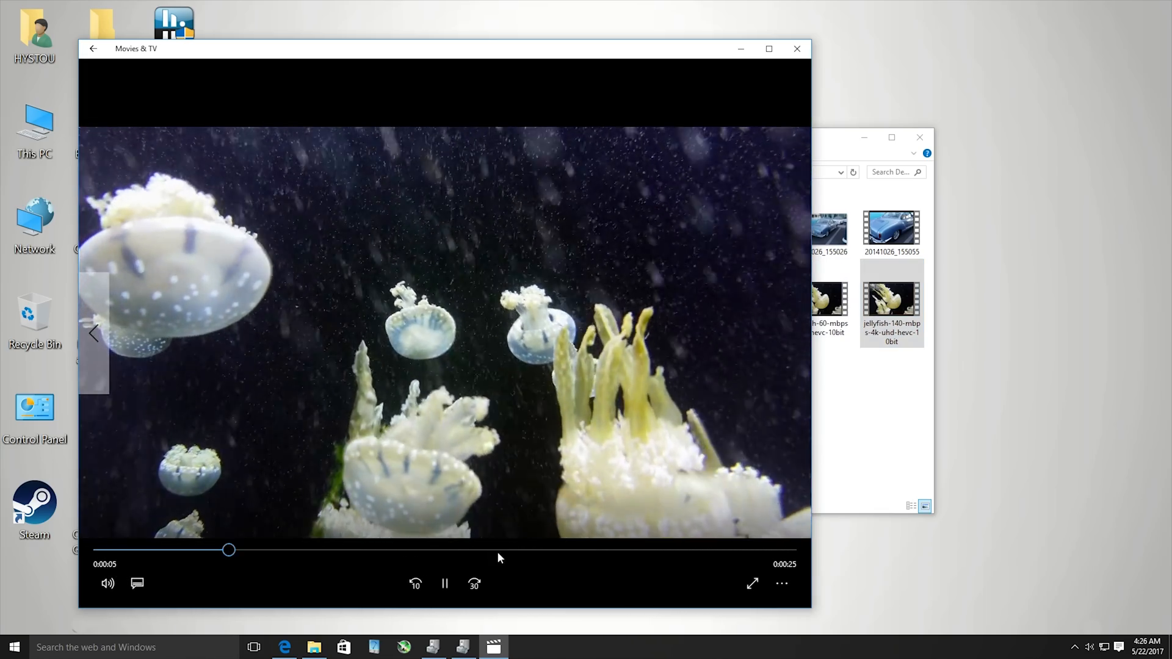
Step: Skip the jellyfish clip ahead and let it play to its 0:30 end
left_click_drag(230, 550, 516, 551)
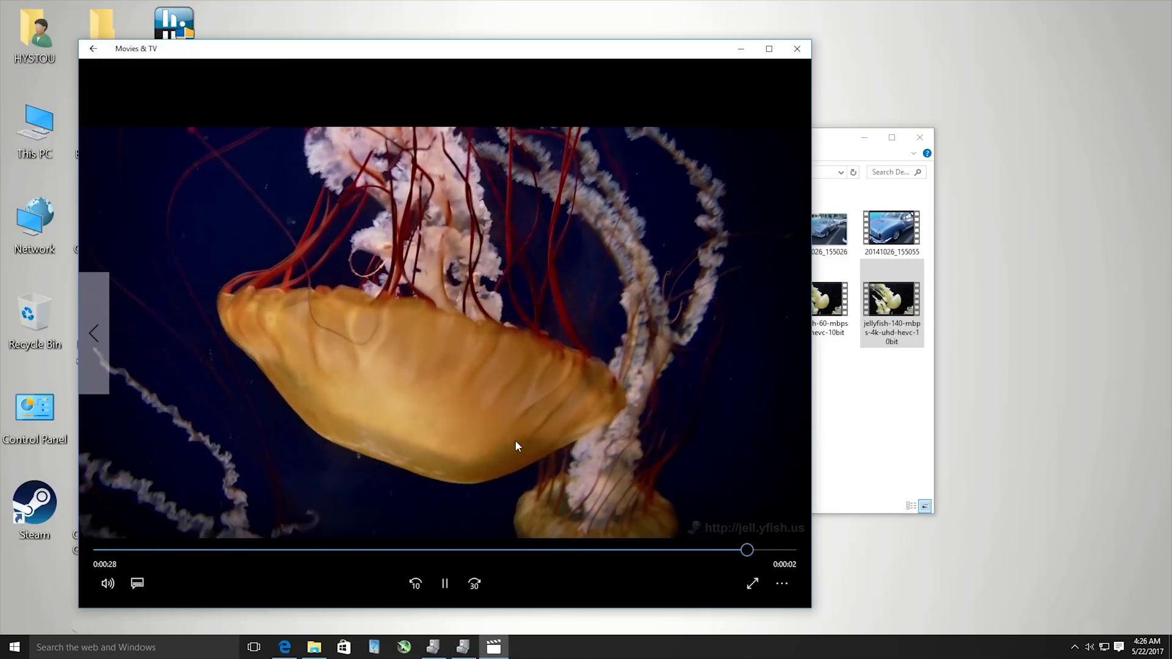
left_click(445, 584)
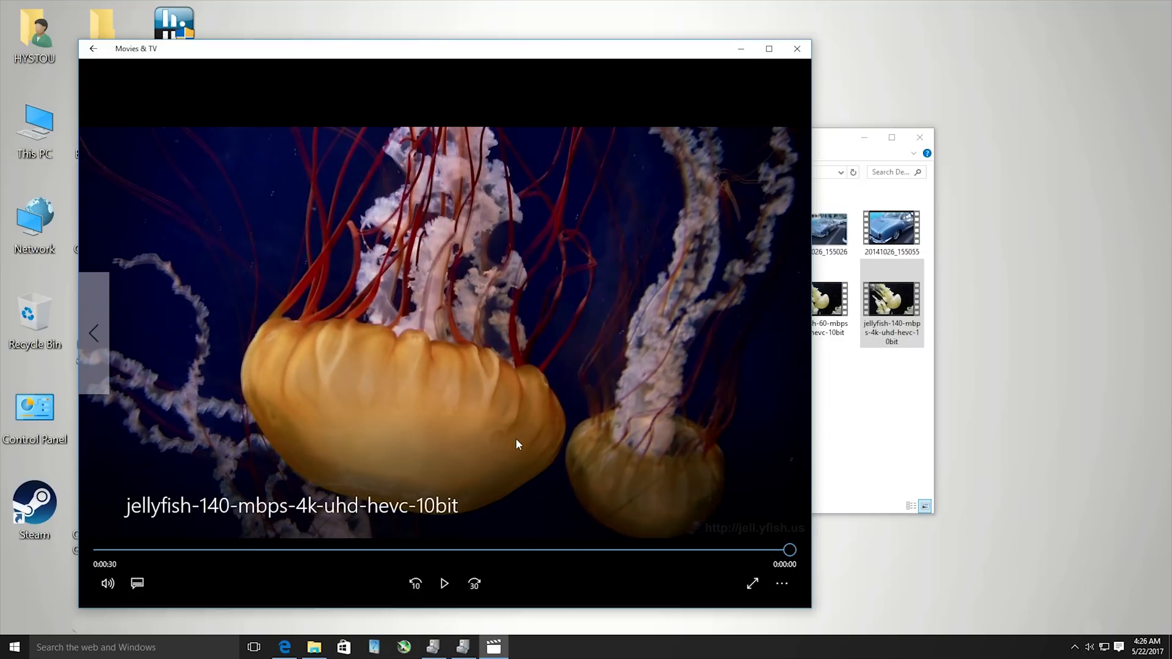
mouse_move(524, 425)
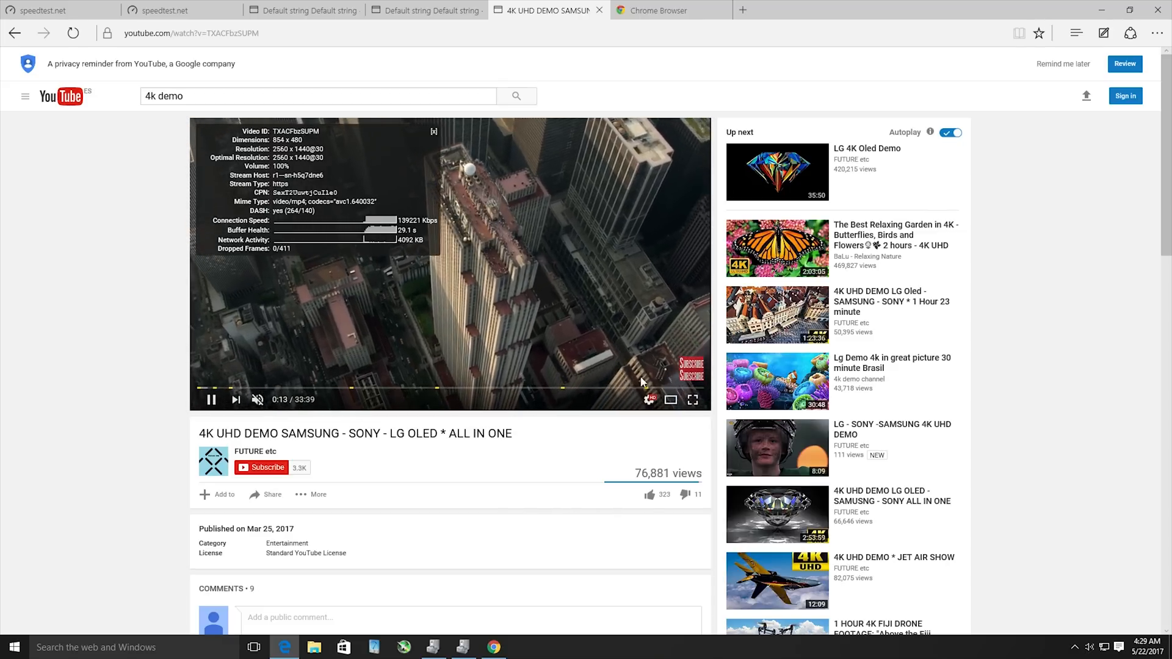
Step: Play the LG 4K UHD Birds demo on YouTube at 3840x2160 with stats showing
left_click(650, 400)
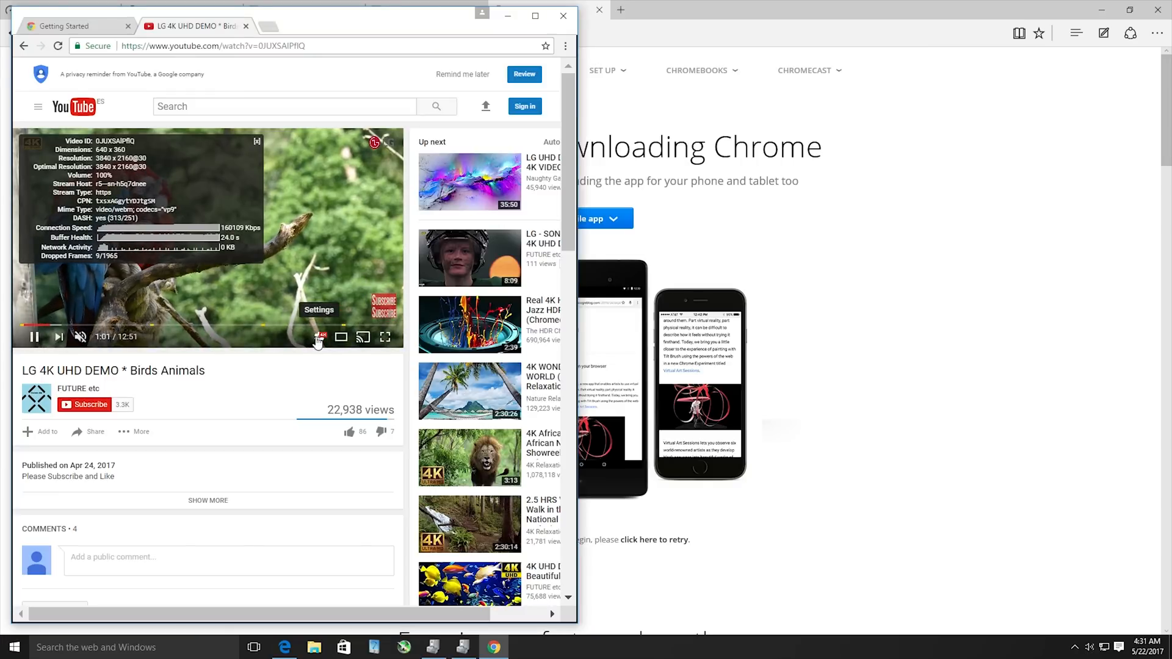
Step: Confirm 2160p quality, then start entering techtablets.com in a new tab
left_click(319, 337)
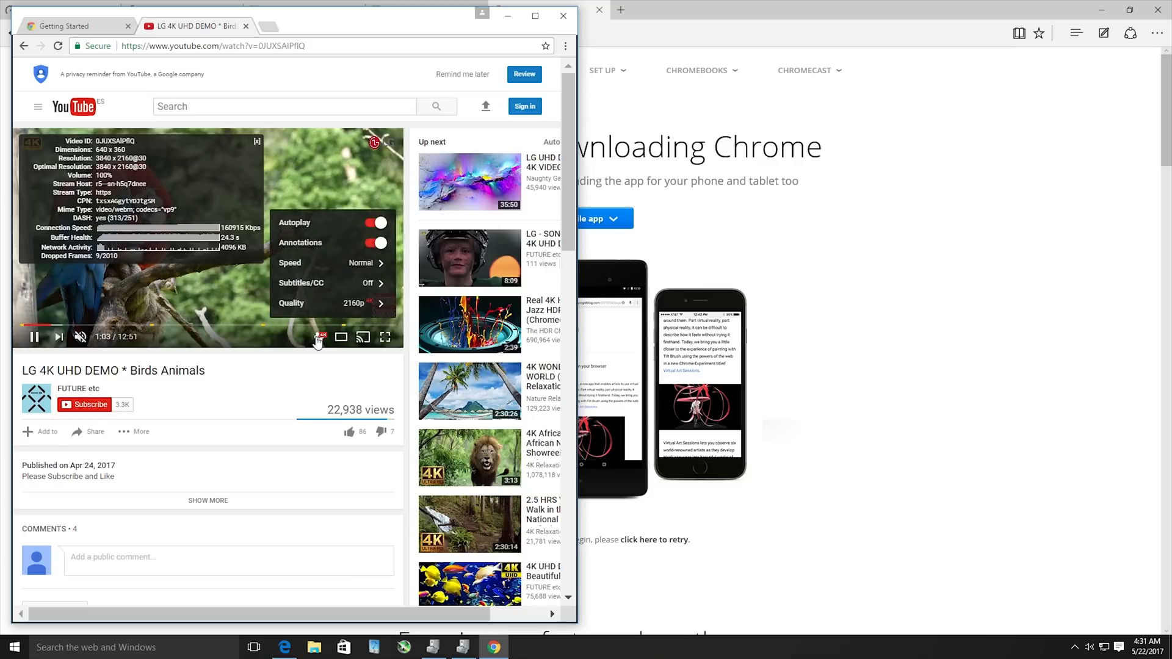
type("techtablets.com")
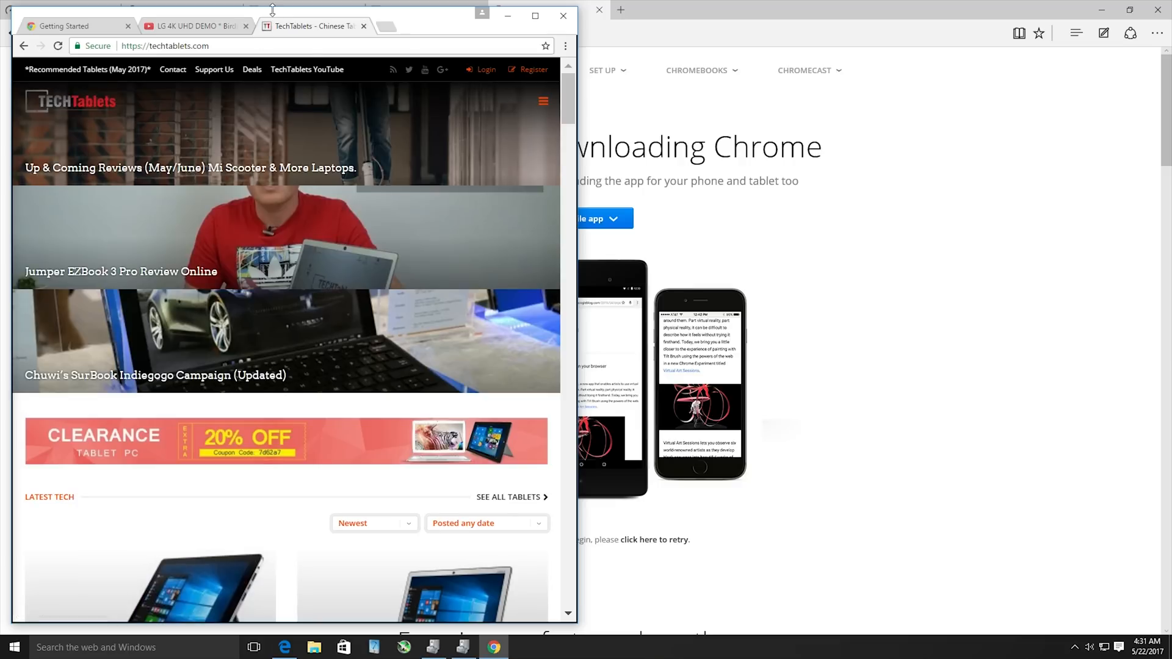
mouse_move(575, 266)
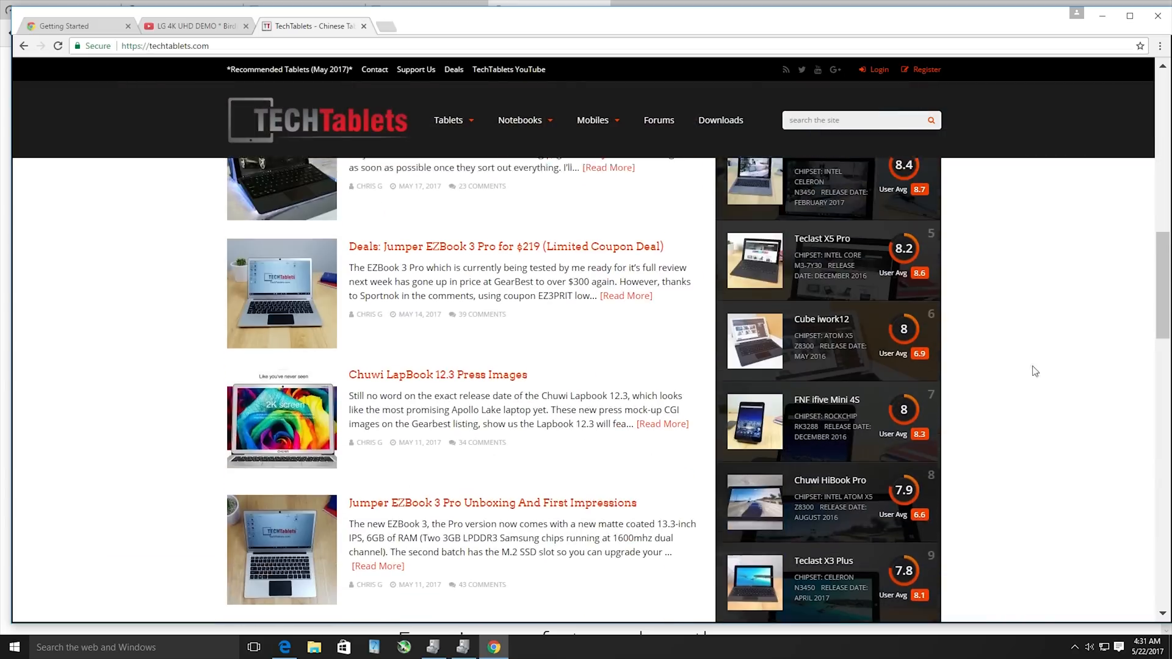
Step: Scroll through the latest TechTablets articles and select one from the homepage
scroll("down", 3)
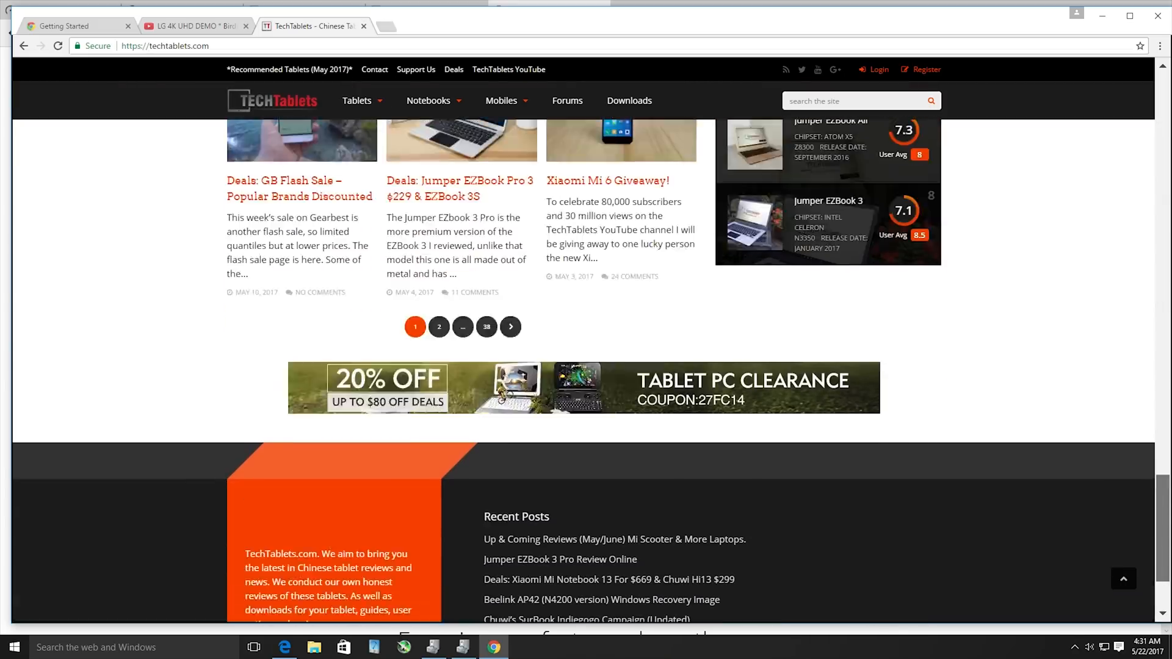
scroll("down", 3)
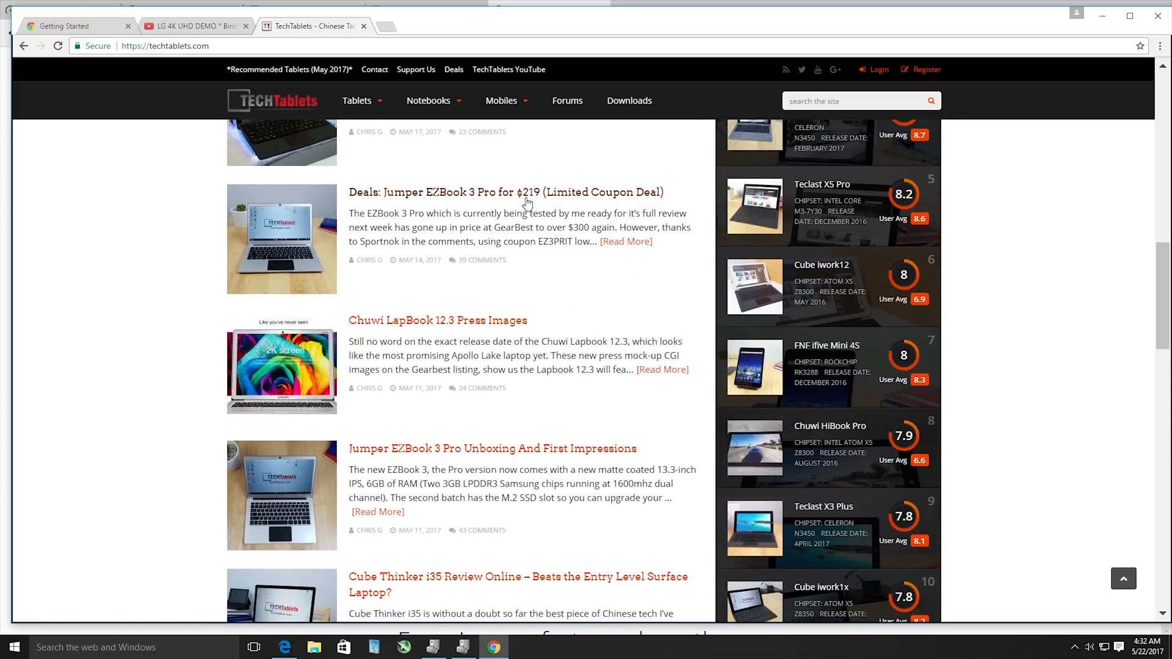
left_click(506, 191)
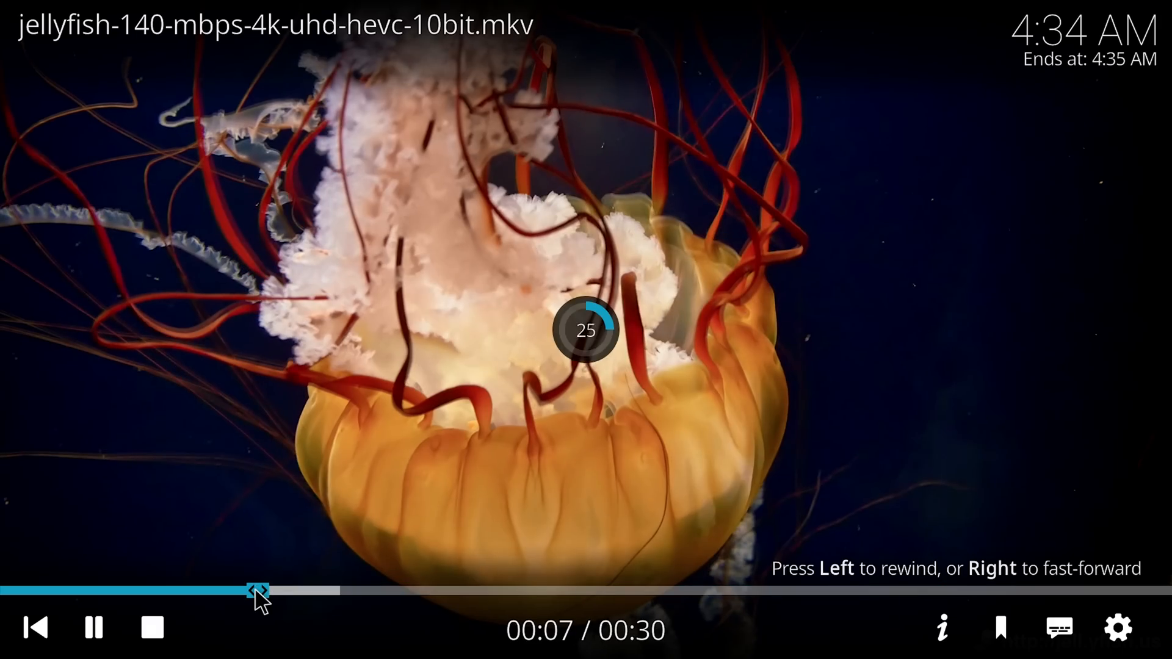
Step: Seek to a different point in the 4K jellyfish HEVC clip via the seek bar
left_click(149, 628)
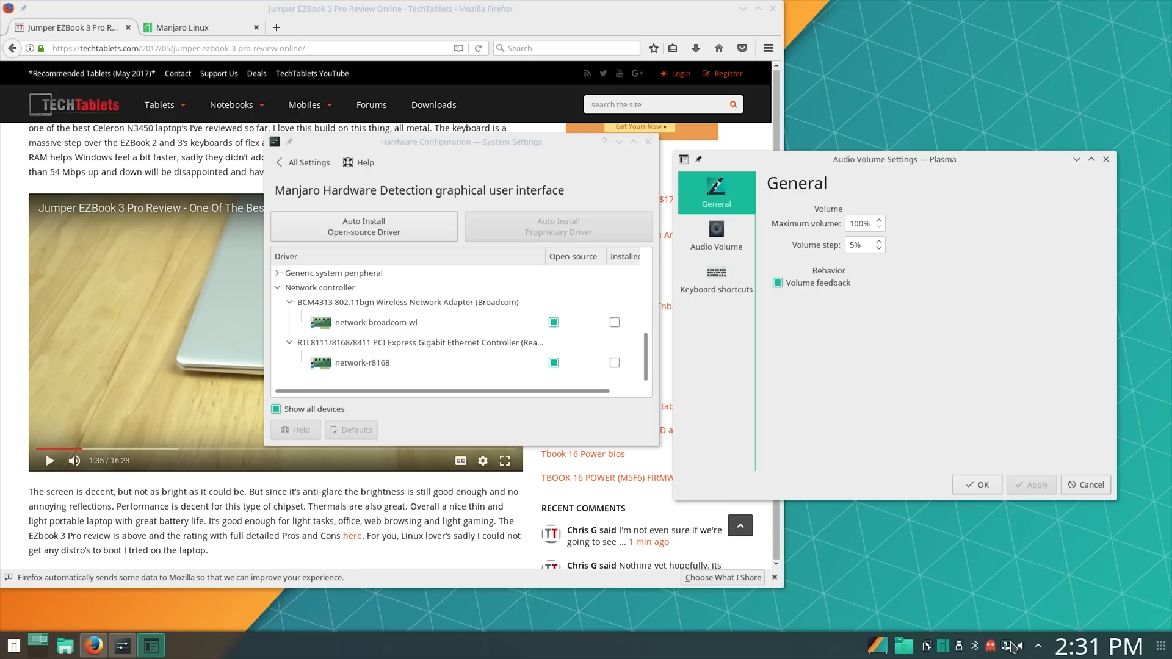
mouse_move(468, 259)
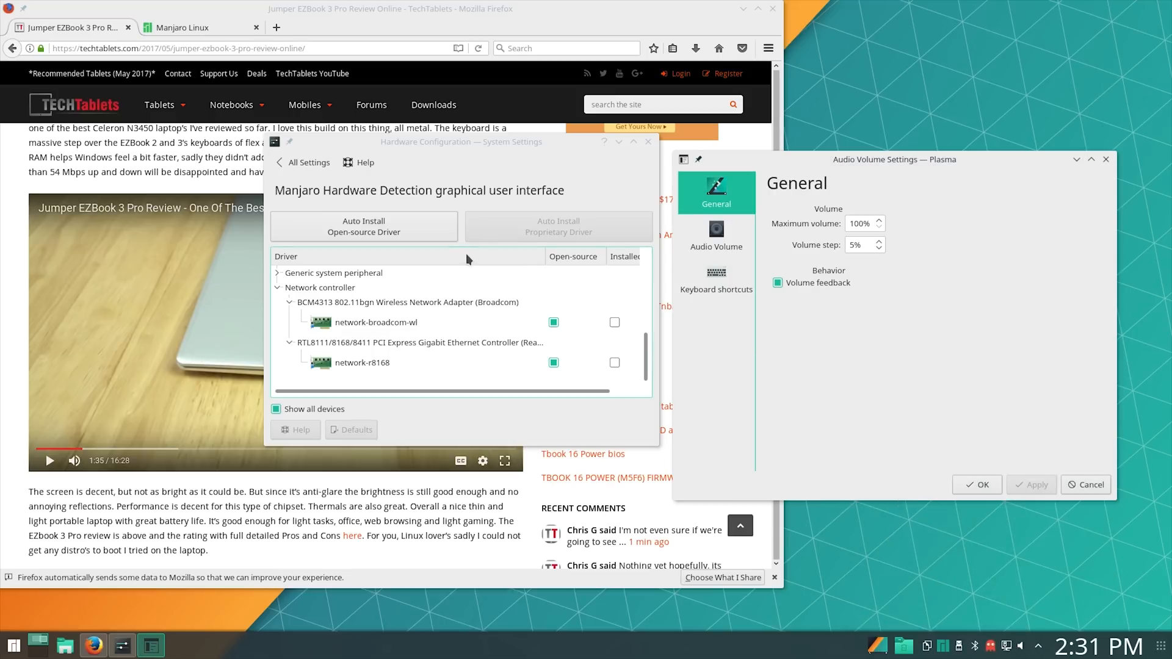
Step: Scroll the detected Broadcom wireless and Realtek Ethernet driver list, then return to the review top
scroll("down", 3)
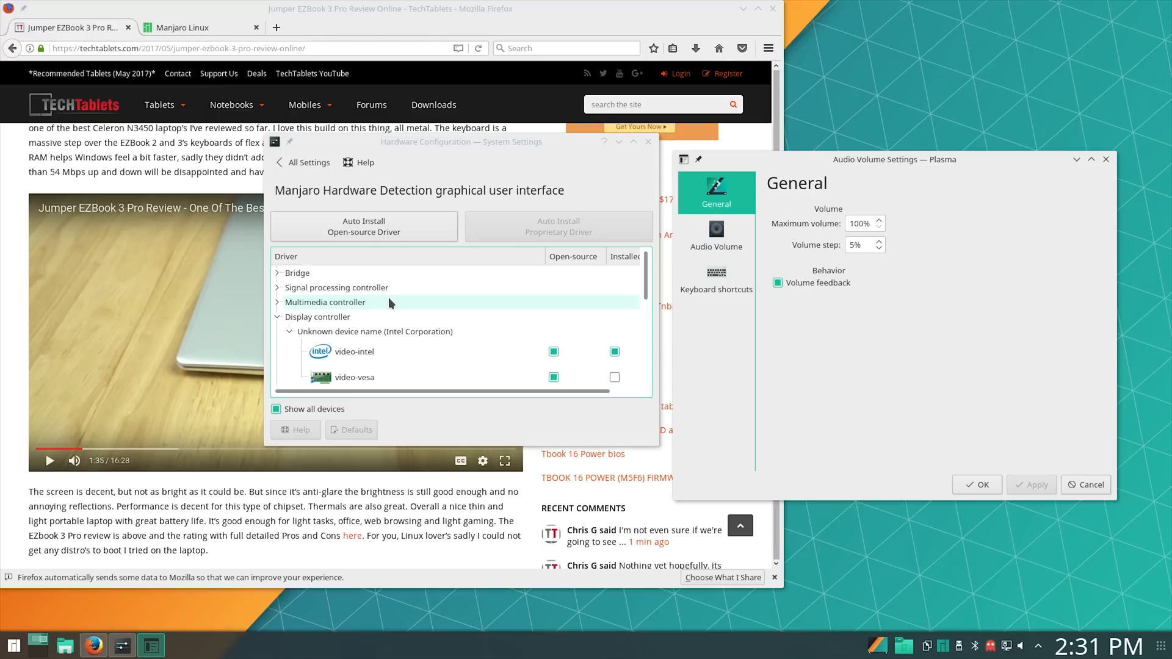
scroll("down", 3)
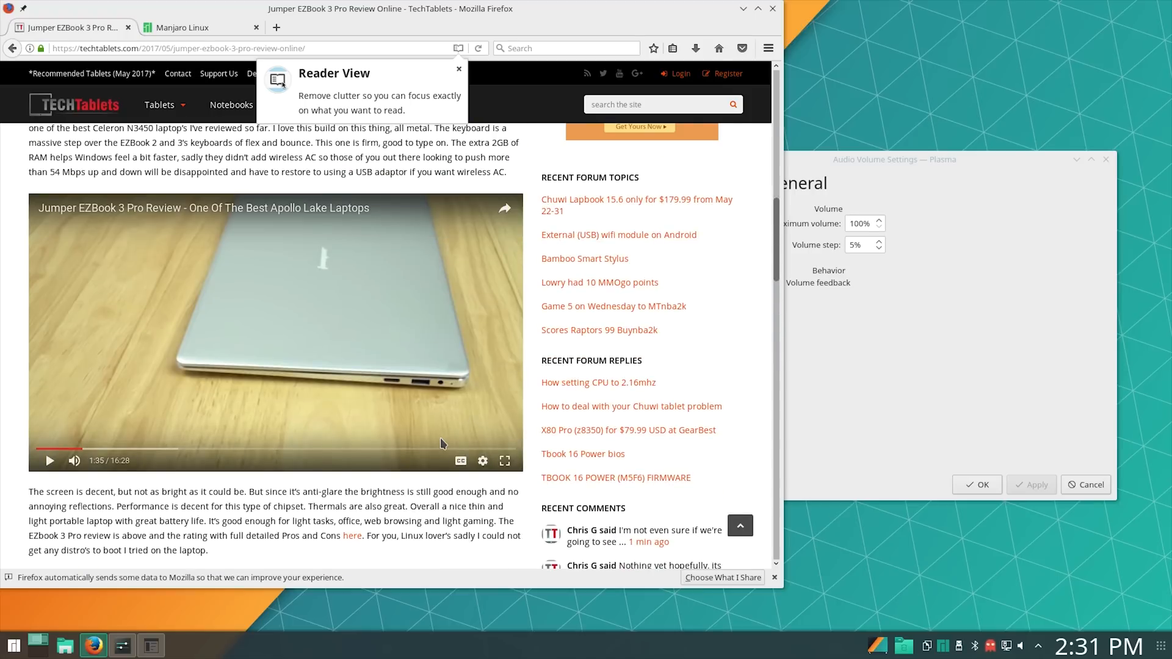
scroll("up", 3)
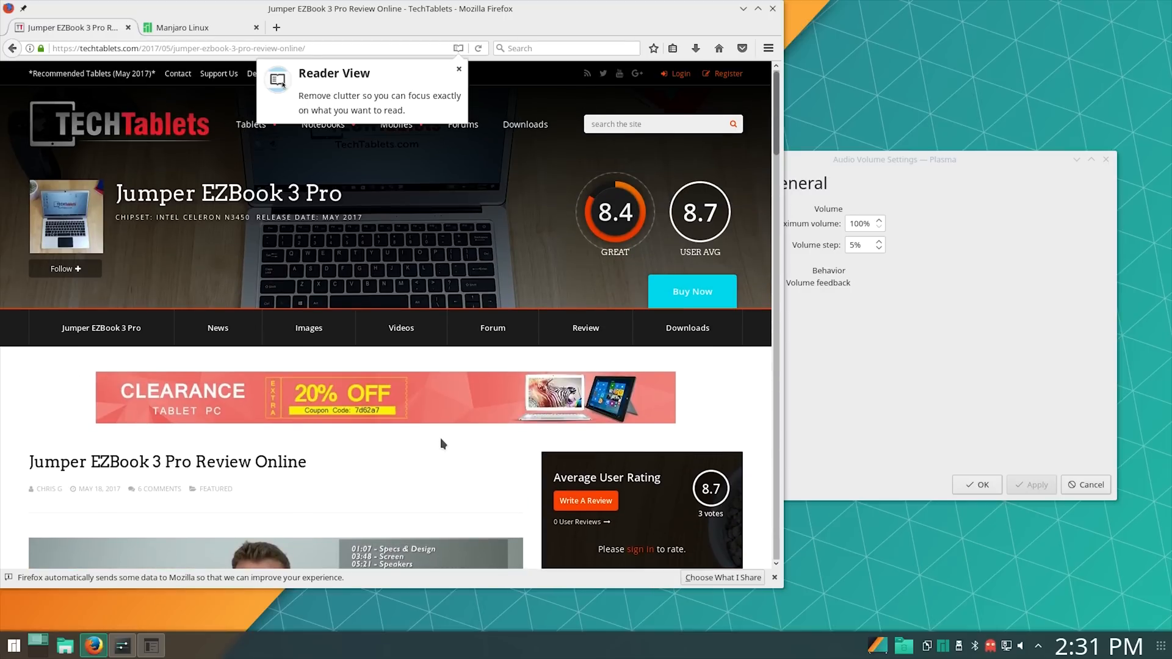
mouse_move(109, 123)
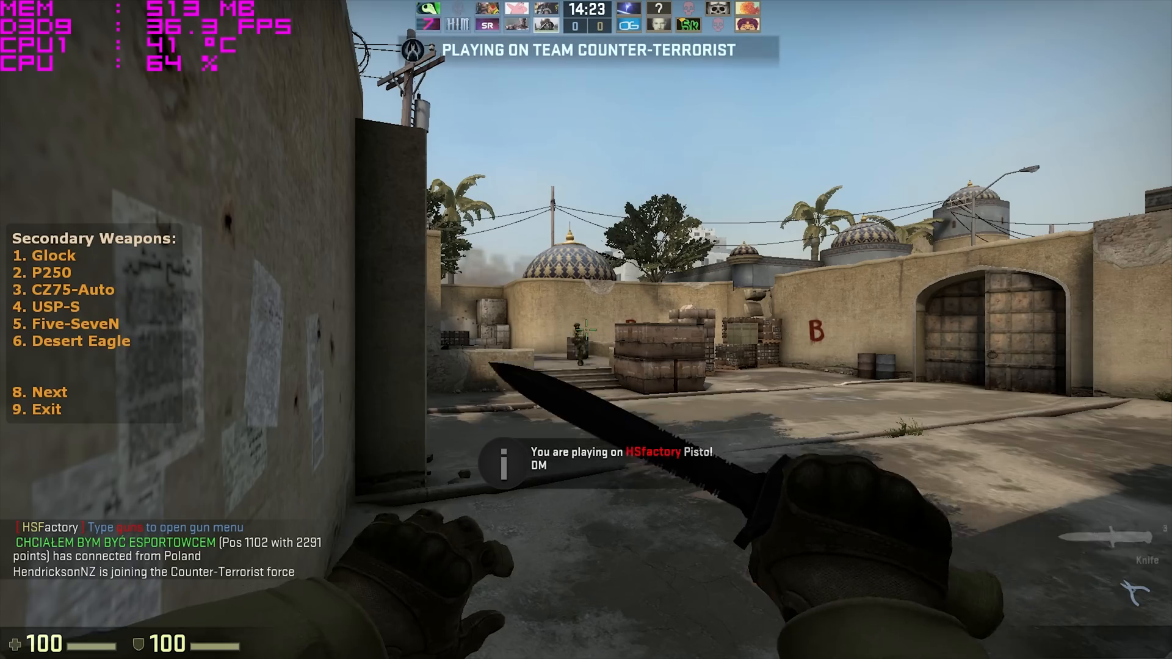
Step: Equip the Glock from the secondary weapons menu and view the match scoreboard
key("1")
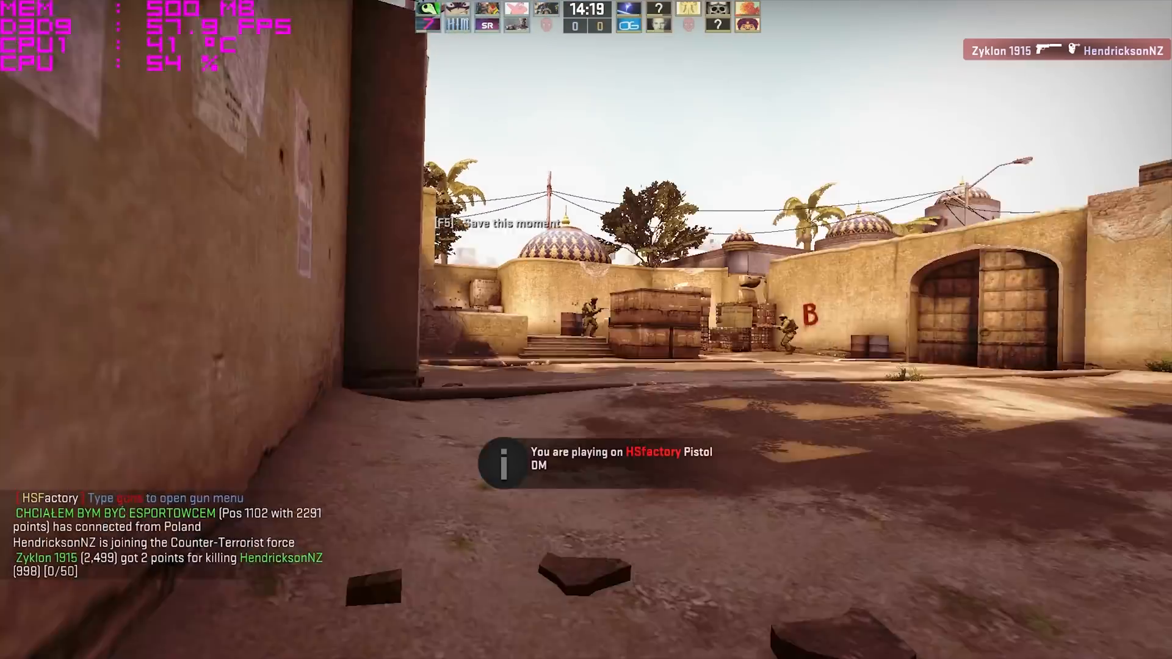
key("tab")
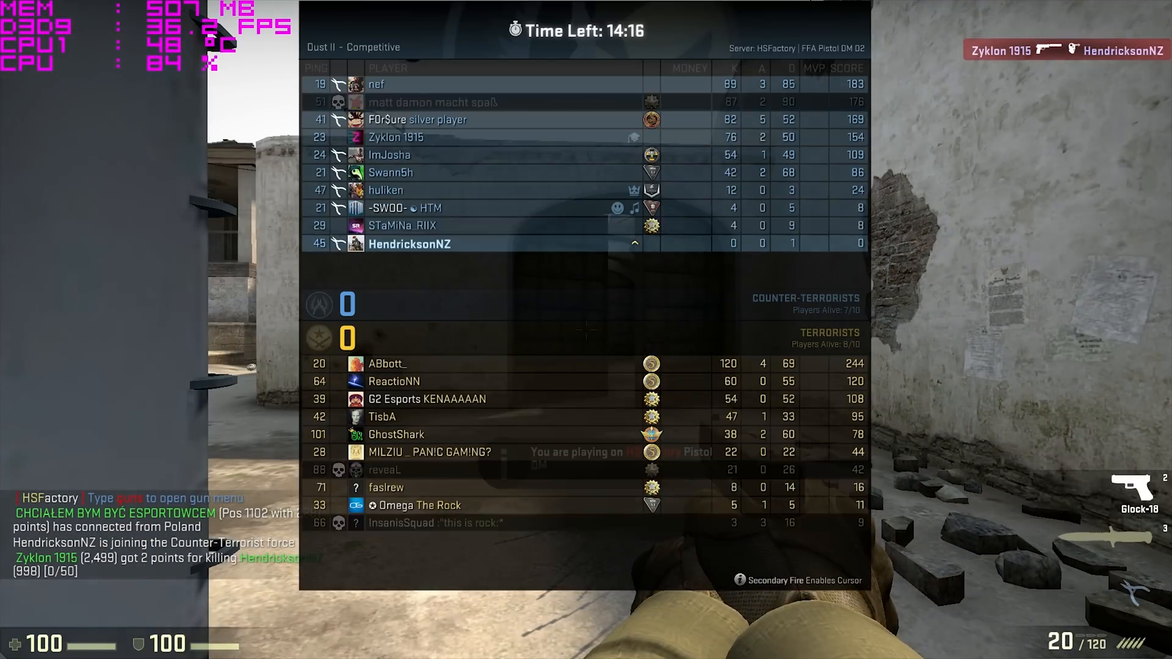